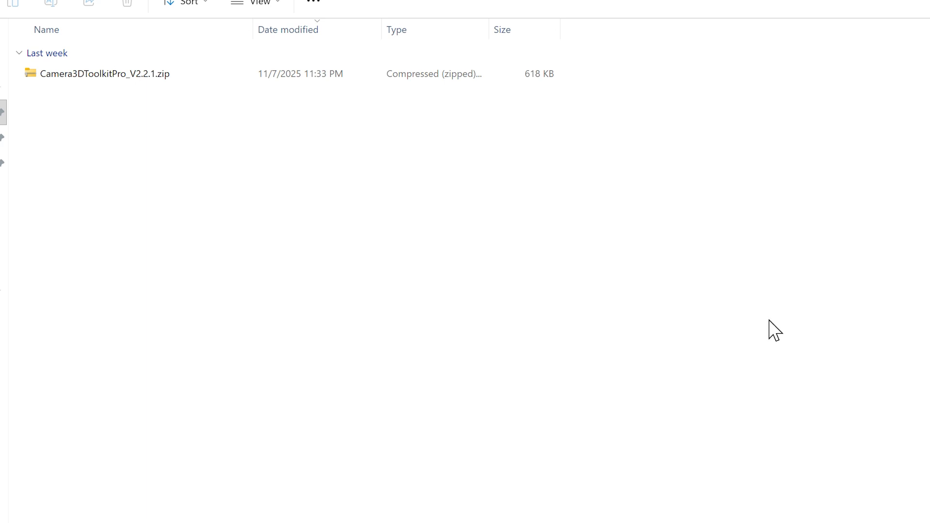
pyautogui.moveTo(802, 461)
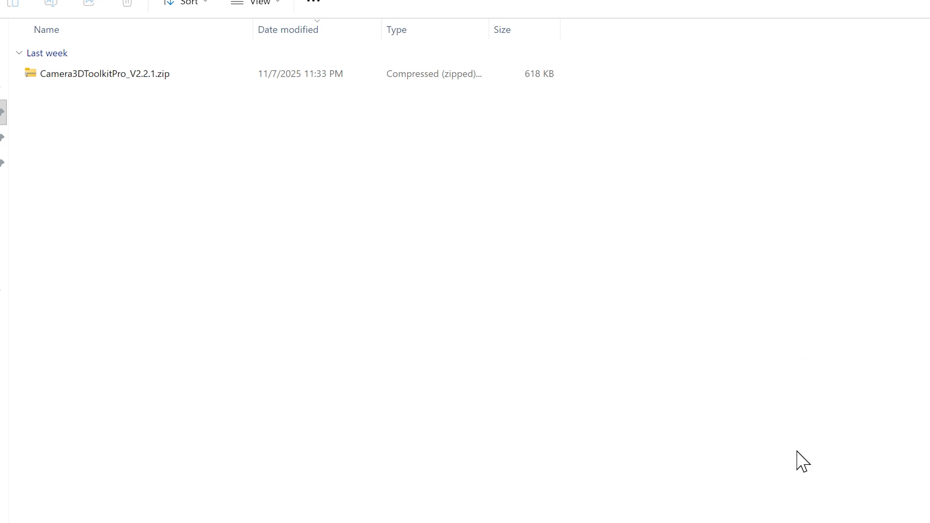
# Step: Select Camera3DToolkitPro_V2.2.1.zip and bring up its context actions to extract it
pyautogui.click(105, 85)
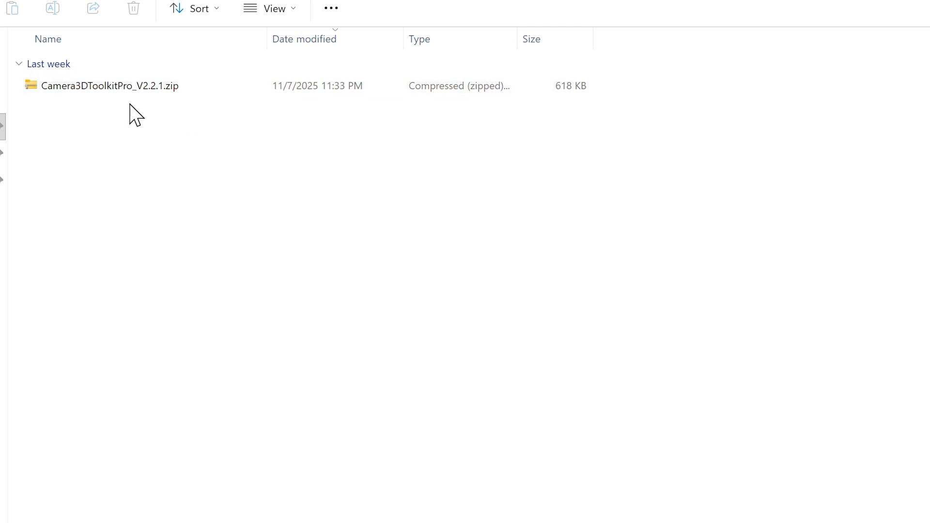
pyautogui.moveTo(151, 122)
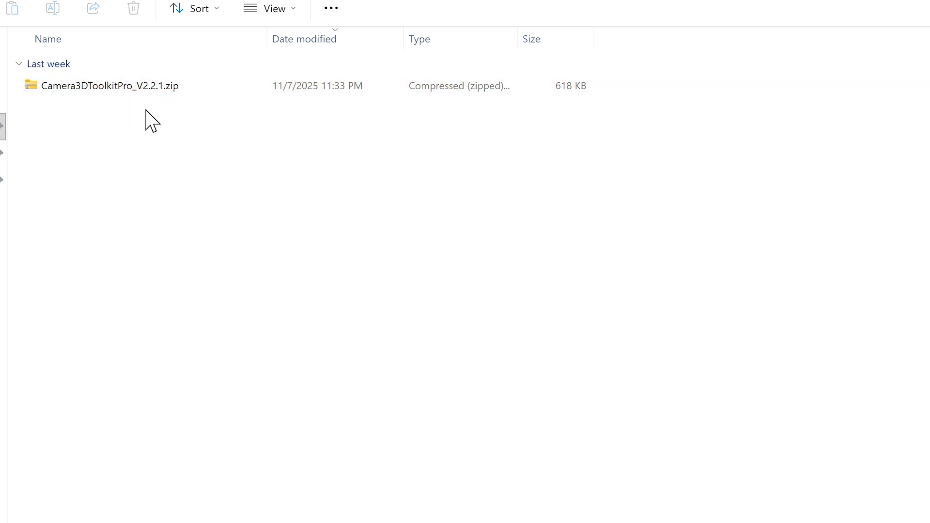
pyautogui.moveTo(189, 115)
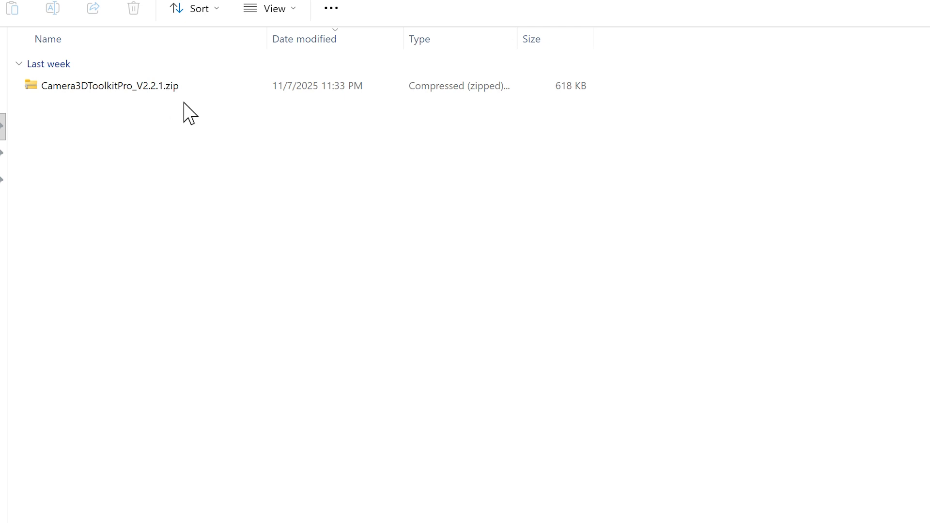
pyautogui.moveTo(191, 169)
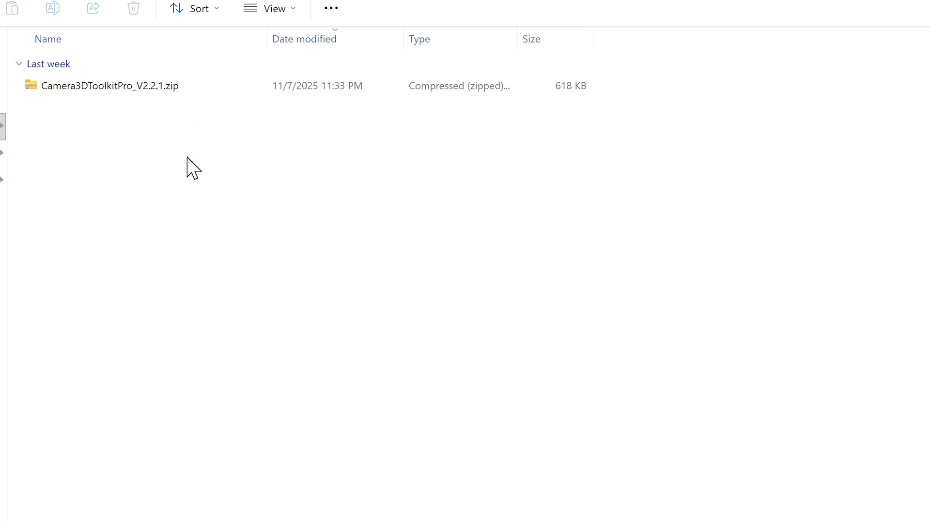
pyautogui.click(110, 85)
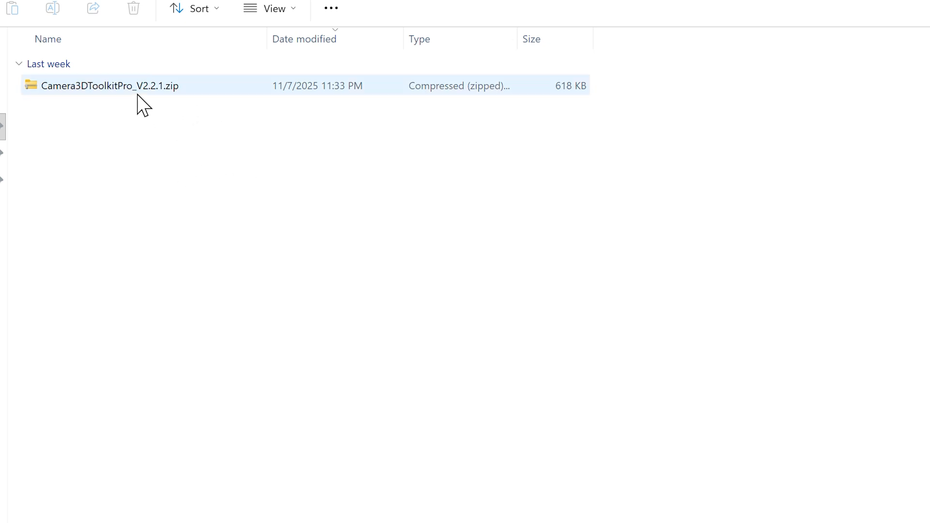
pyautogui.click(189, 118)
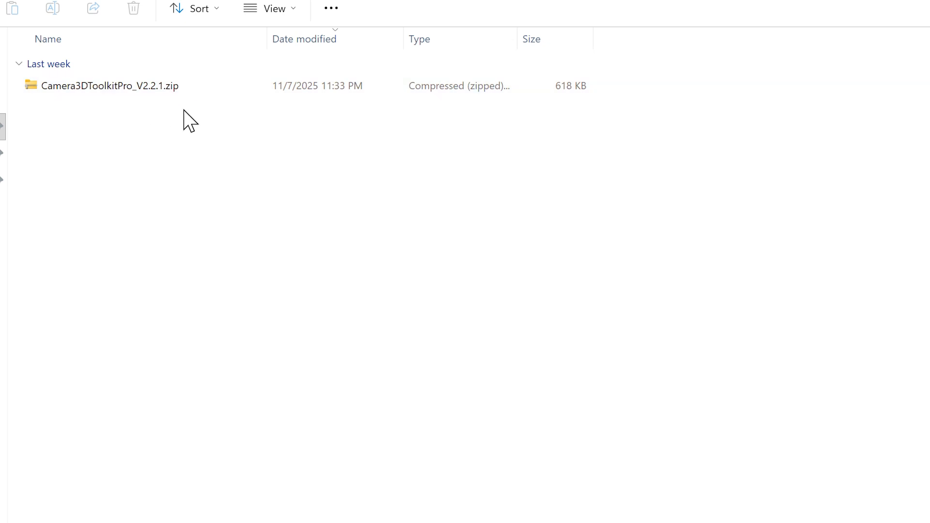
pyautogui.rightClick(109, 85)
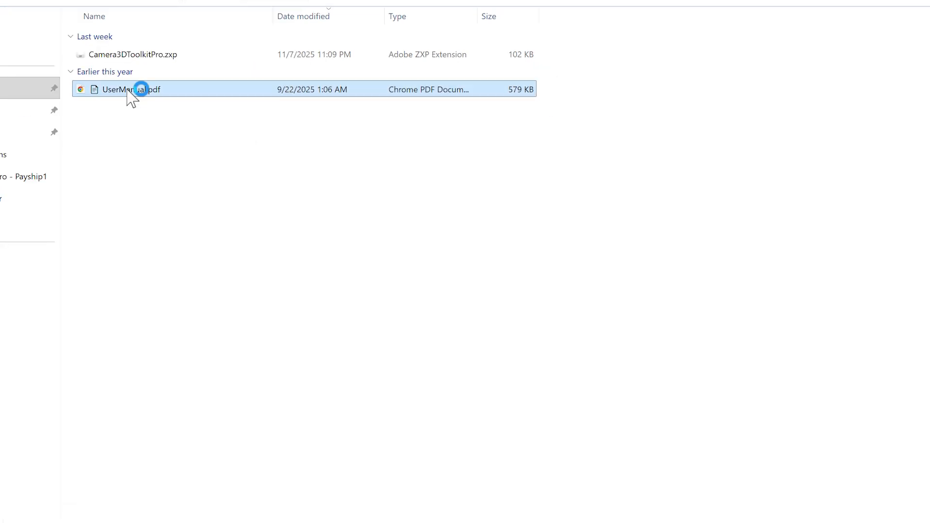
# Step: Read UserManual.pdf's installation section and follow its ZXP/UXP Installer link to aescripts
pyautogui.doubleClick(132, 89)
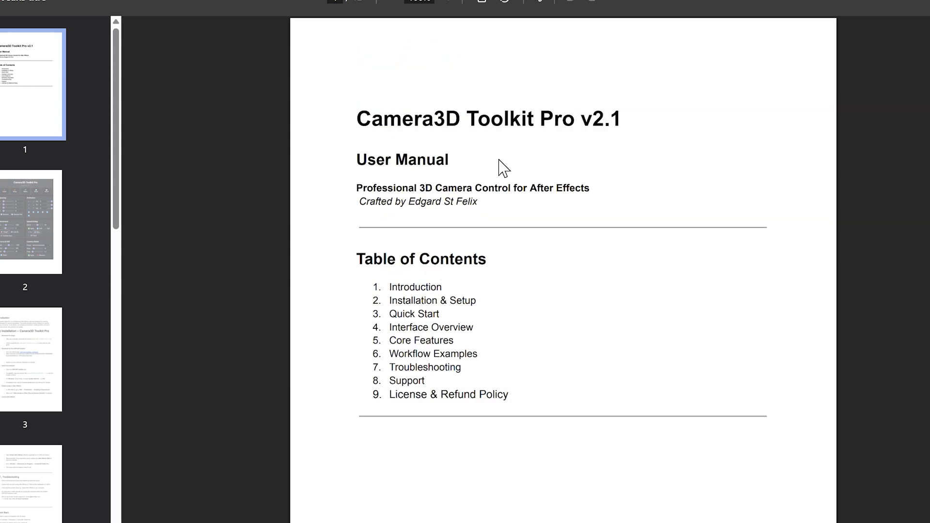
pyautogui.scroll(-3)
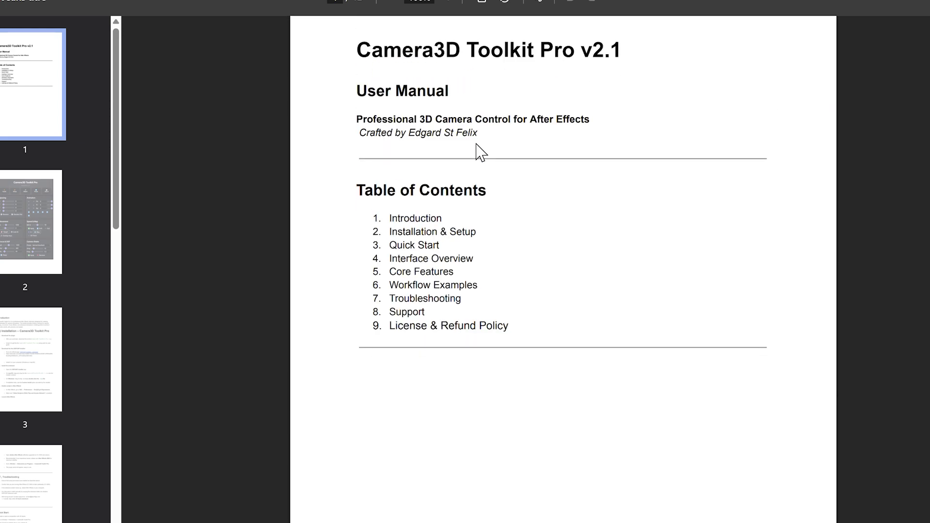
pyautogui.scroll(-3)
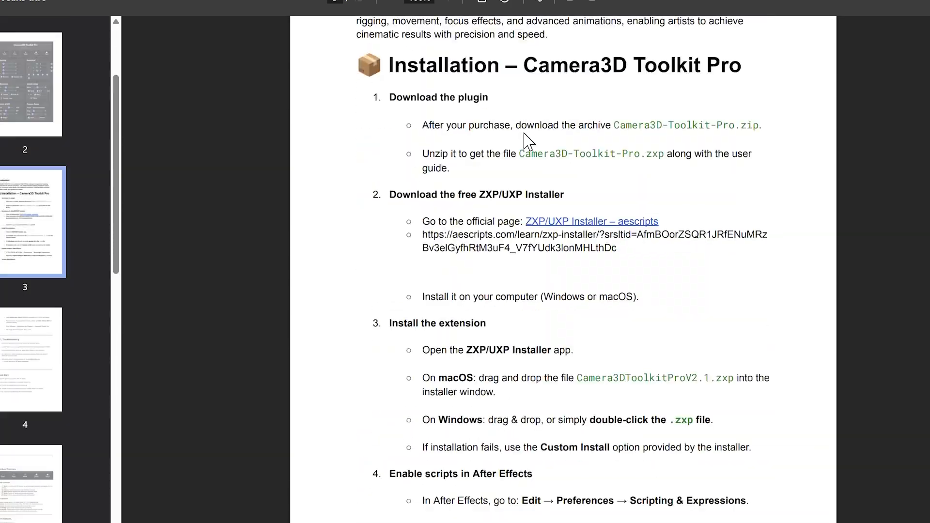
pyautogui.scroll(-3)
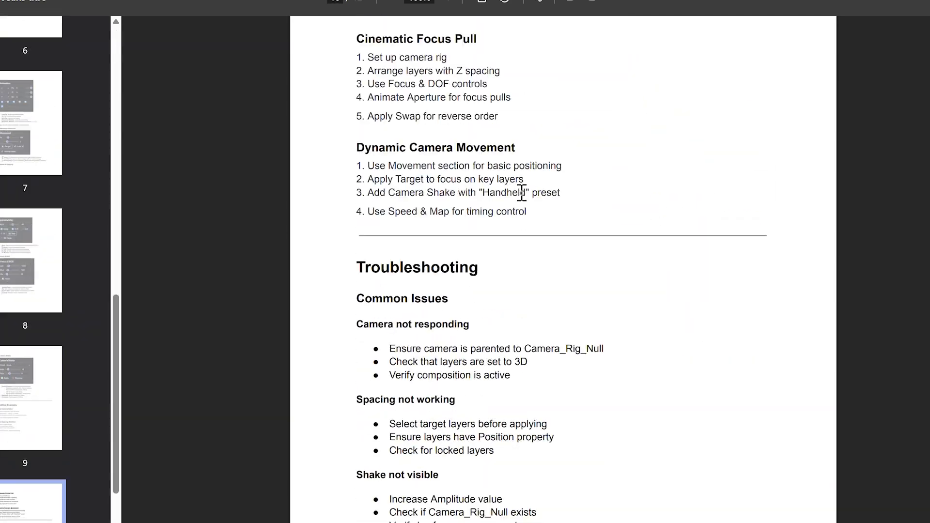
pyautogui.scroll(-3)
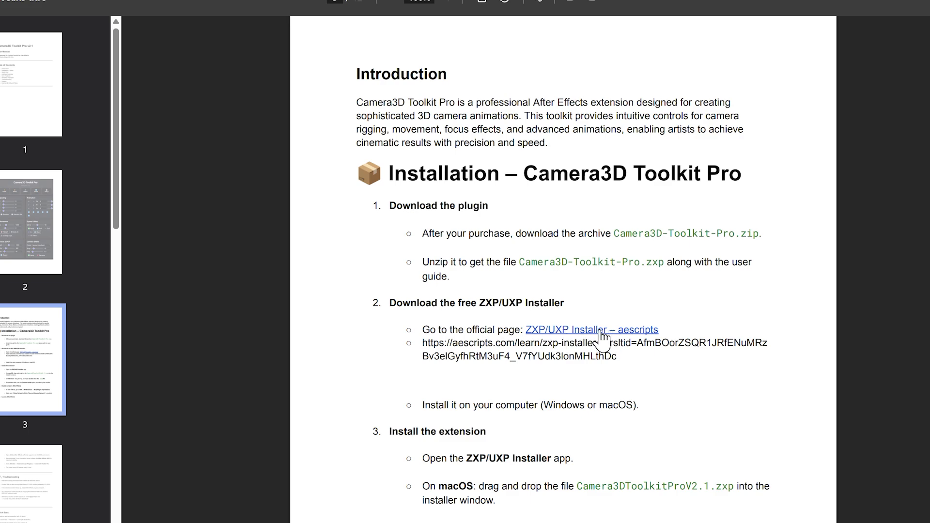
pyautogui.click(590, 329)
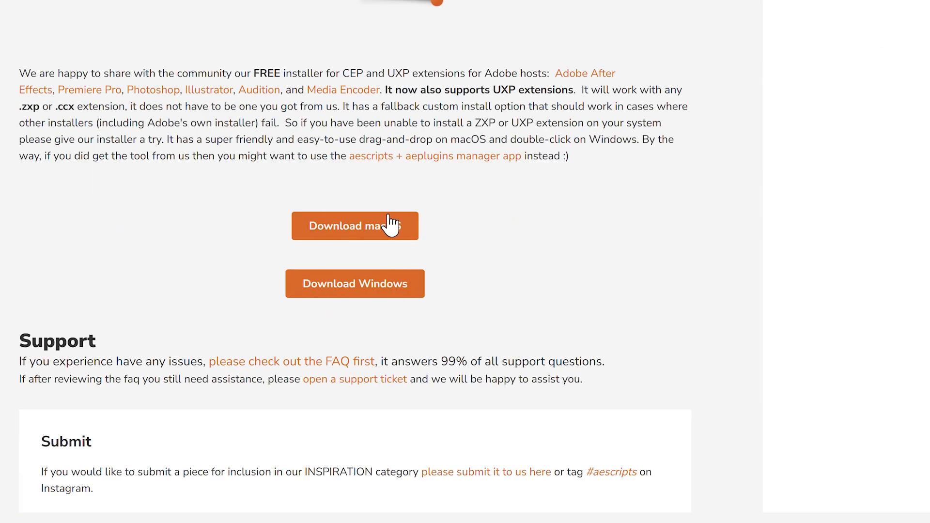
pyautogui.moveTo(403, 223)
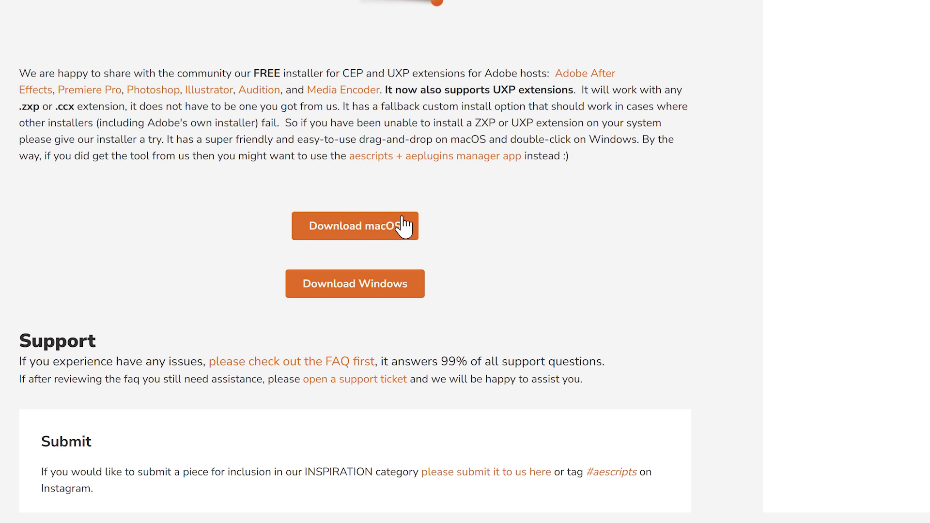
pyautogui.moveTo(389, 256)
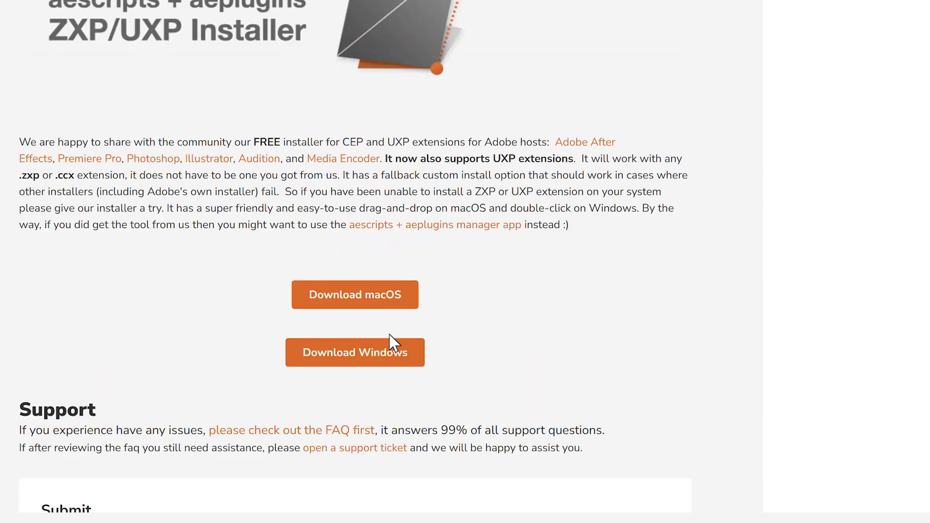
pyautogui.moveTo(424, 360)
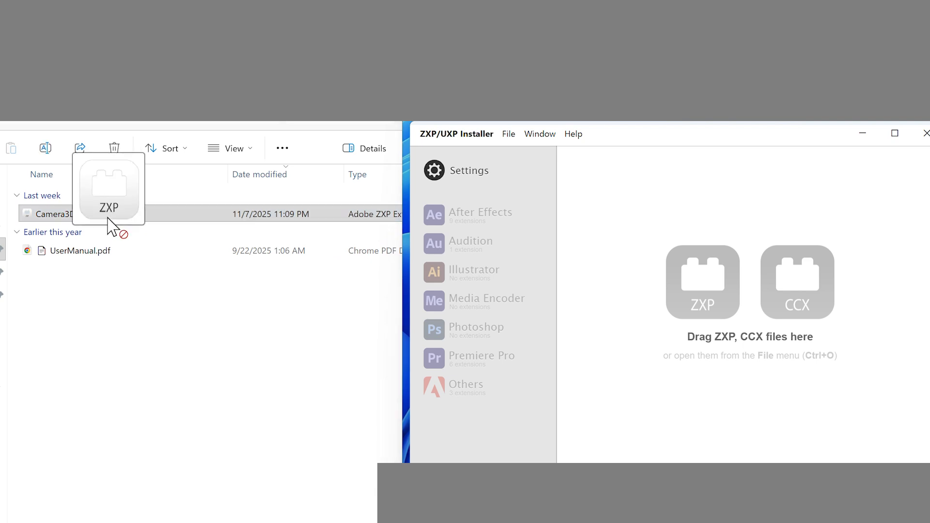
# Step: Drop Camera3DToolkitPro.zxp into the installer and confirm installing version 2.2.1
pyautogui.moveTo(106, 213); pyautogui.dragTo(756, 285)
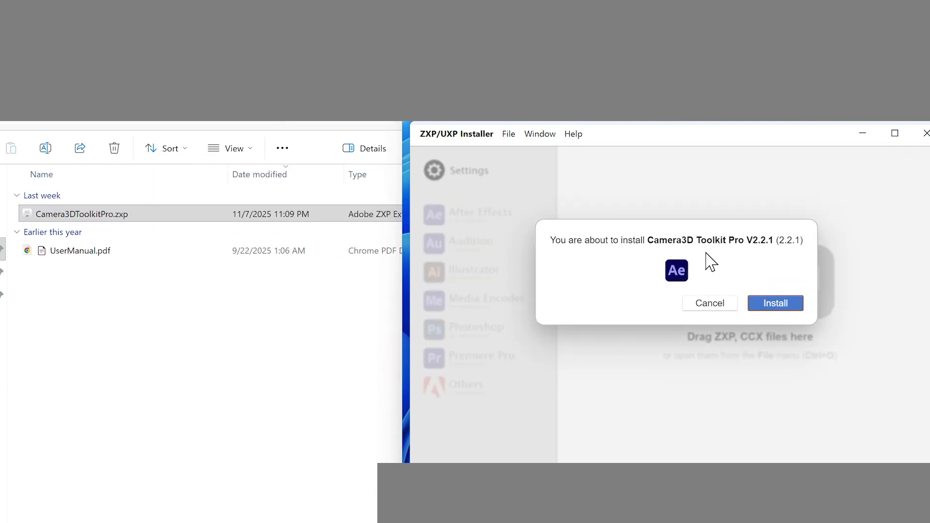
pyautogui.click(775, 303)
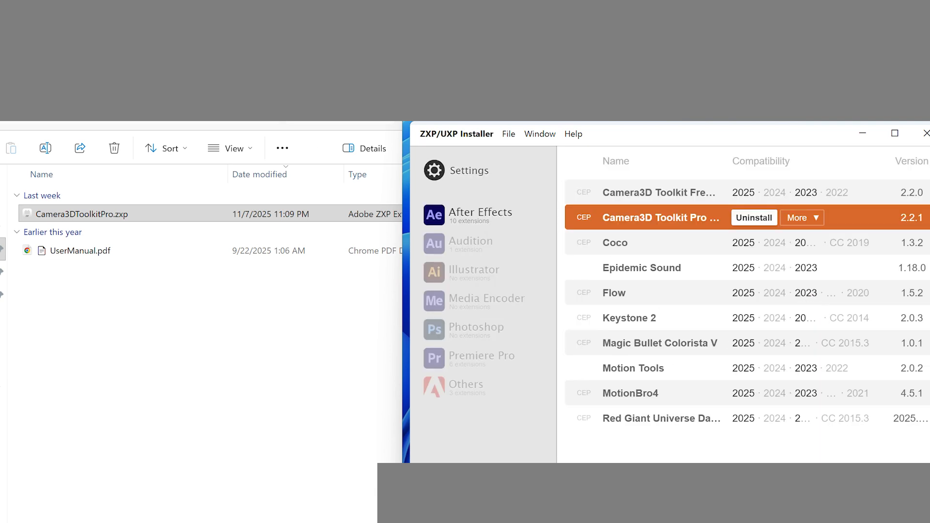
pyautogui.moveTo(590, 204)
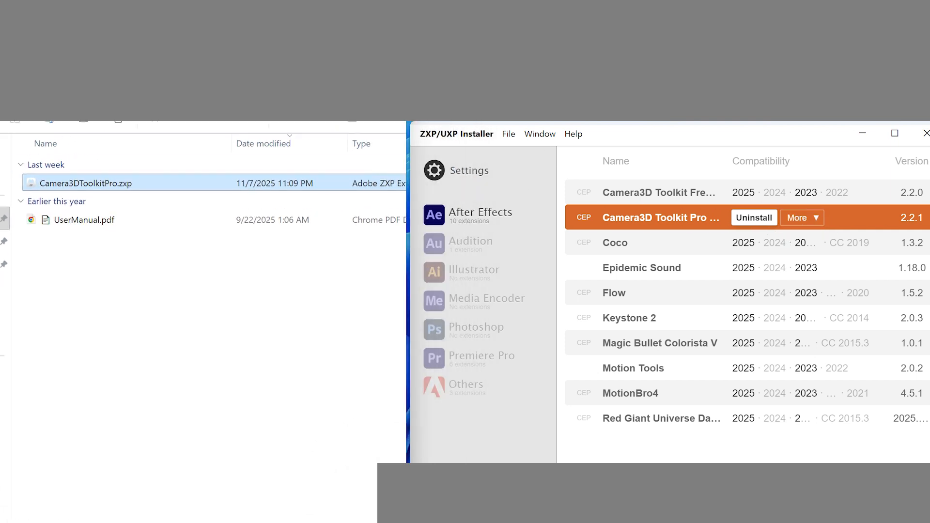
pyautogui.moveTo(848, 145)
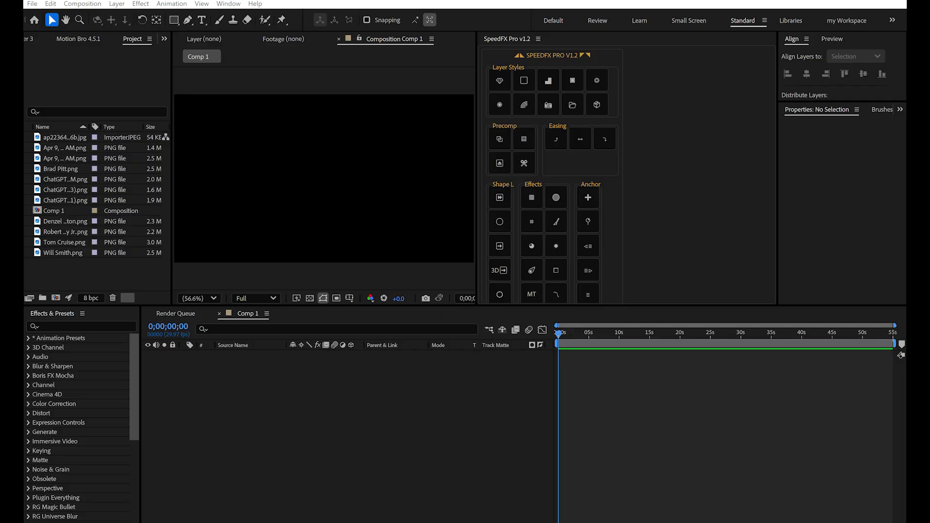
# Step: Open the Camera3D Toolkit Pro panel from Window > Extensions
pyautogui.click(227, 4)
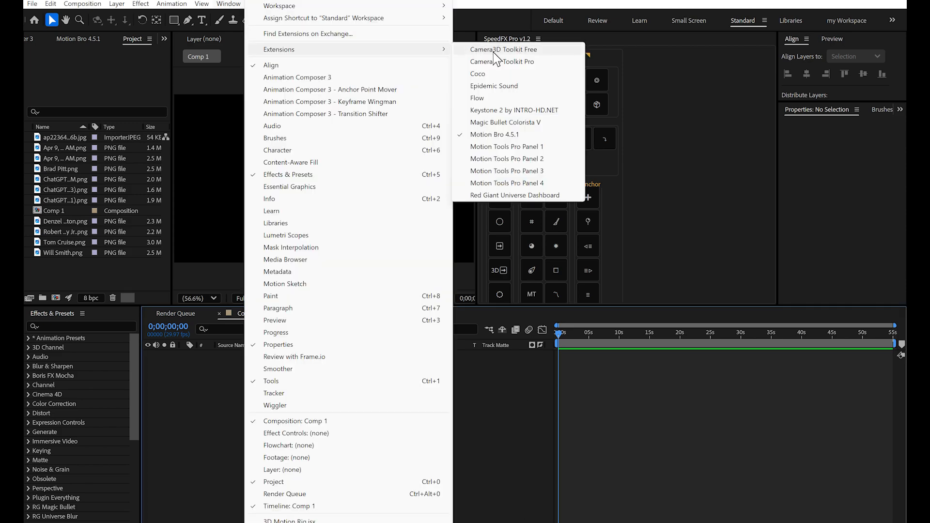
pyautogui.click(501, 61)
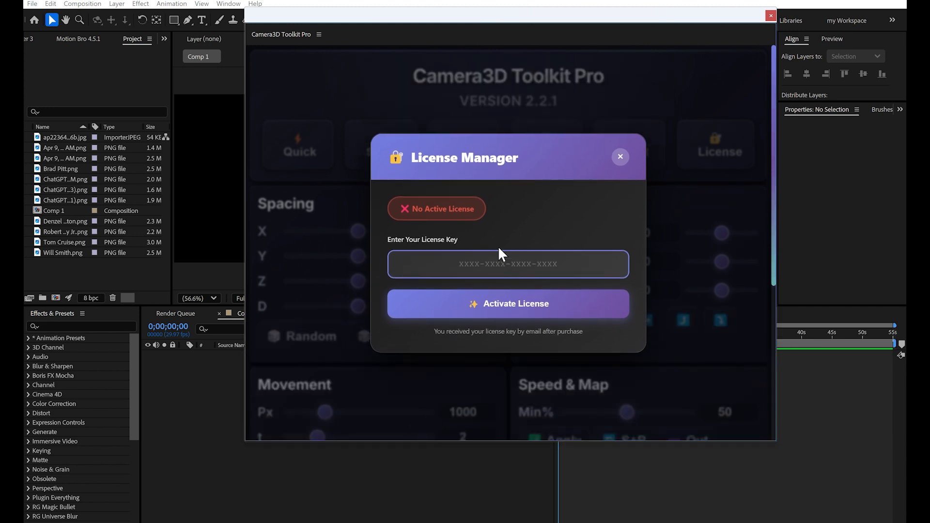
# Step: Enter and activate the license key, then review the license details showing one of two machines
pyautogui.click(506, 264)
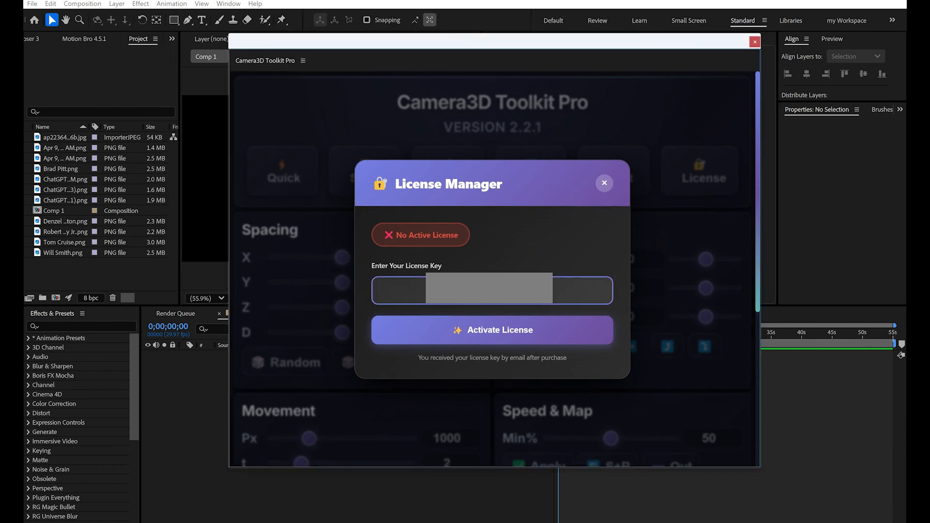
pyautogui.click(604, 183)
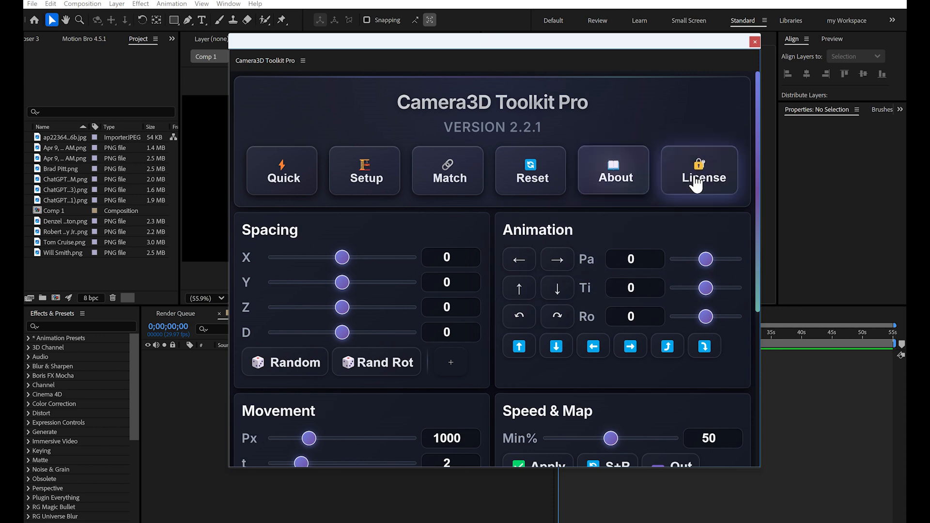
pyautogui.click(703, 173)
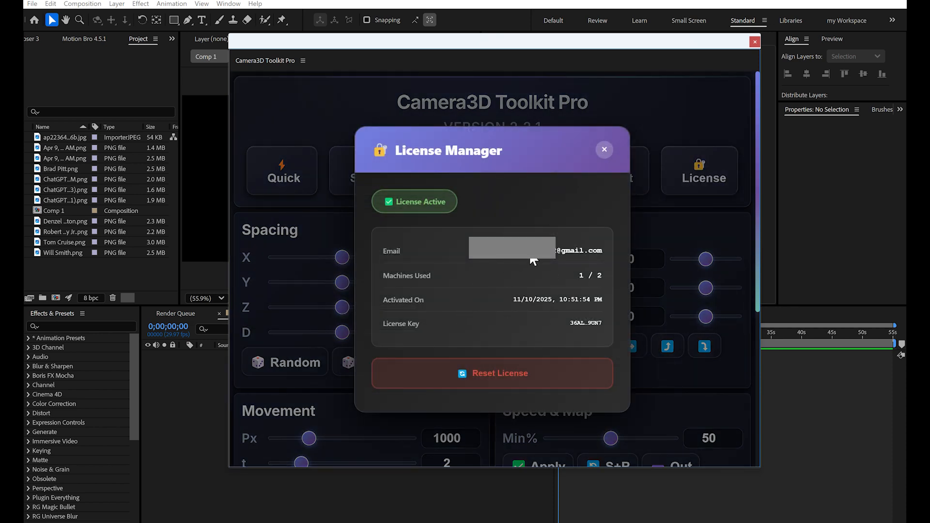
pyautogui.moveTo(519, 287)
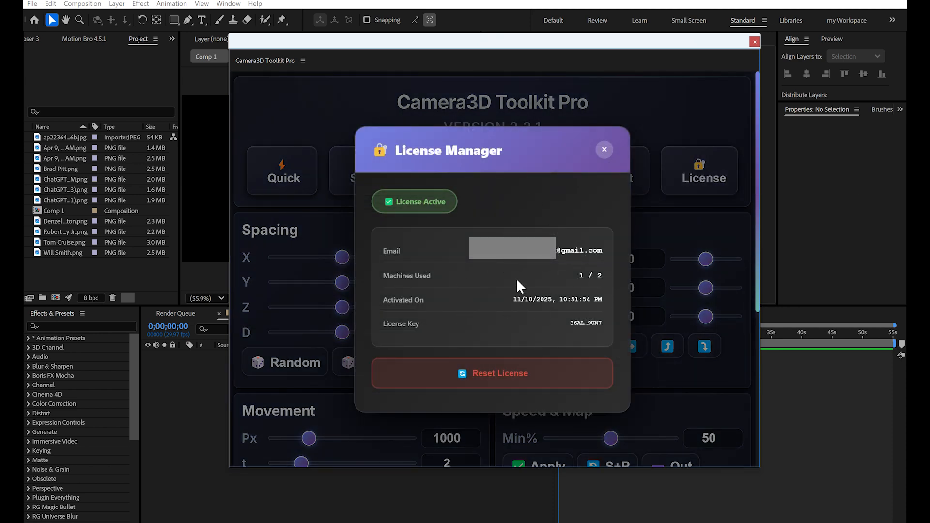
pyautogui.moveTo(599, 285)
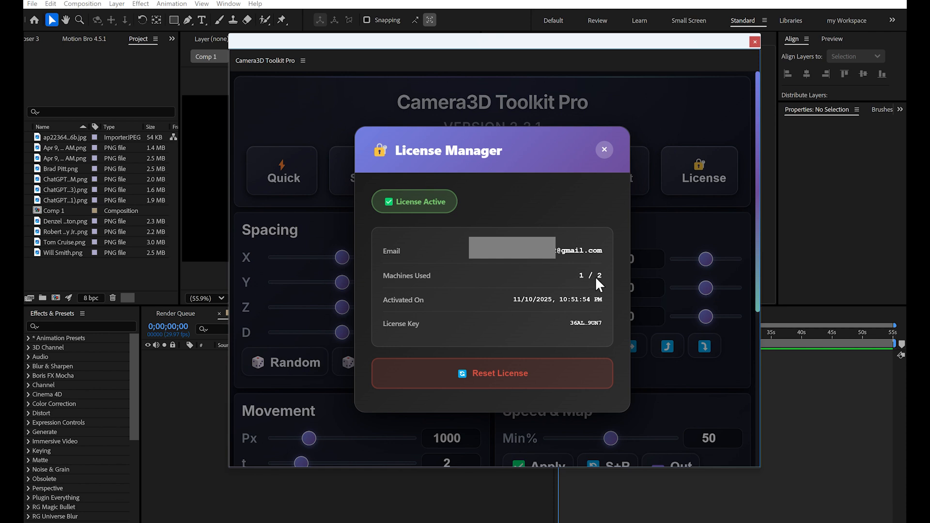
pyautogui.moveTo(539, 282)
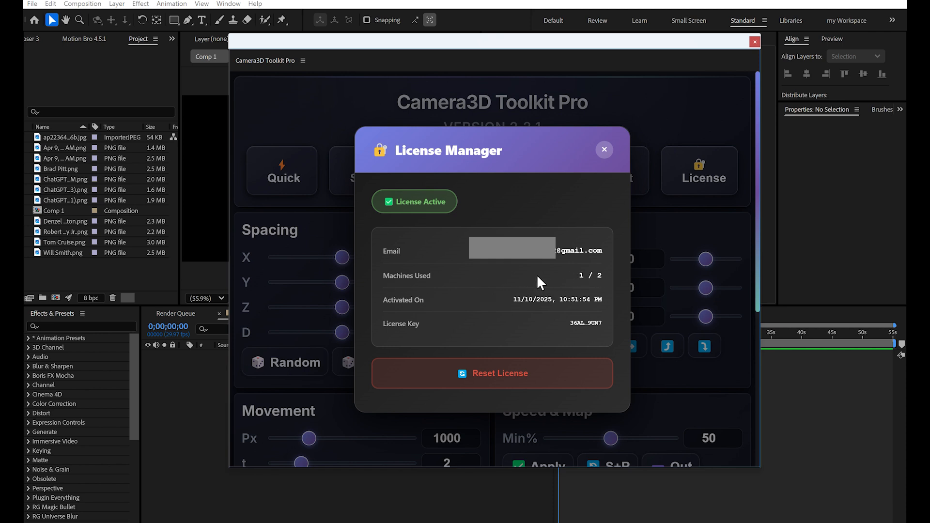
pyautogui.moveTo(569, 359)
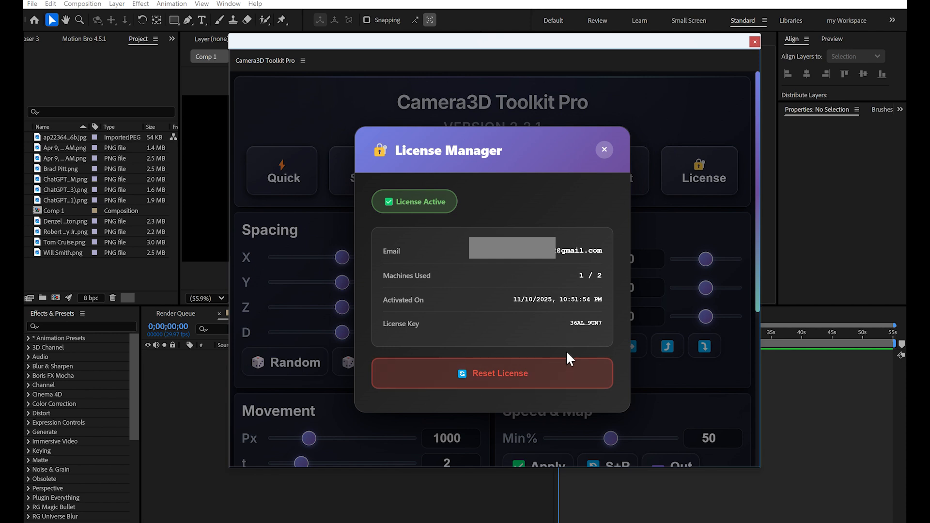
pyautogui.click(603, 149)
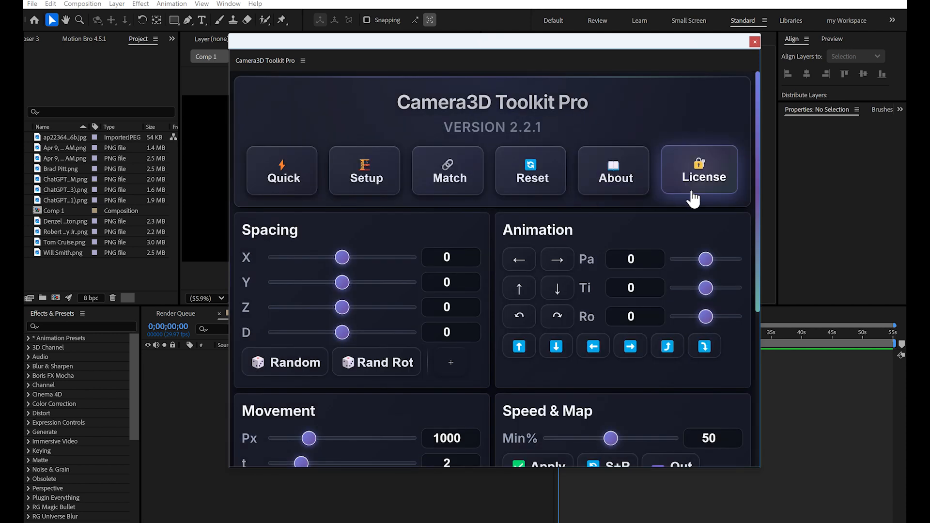
pyautogui.moveTo(262, 67)
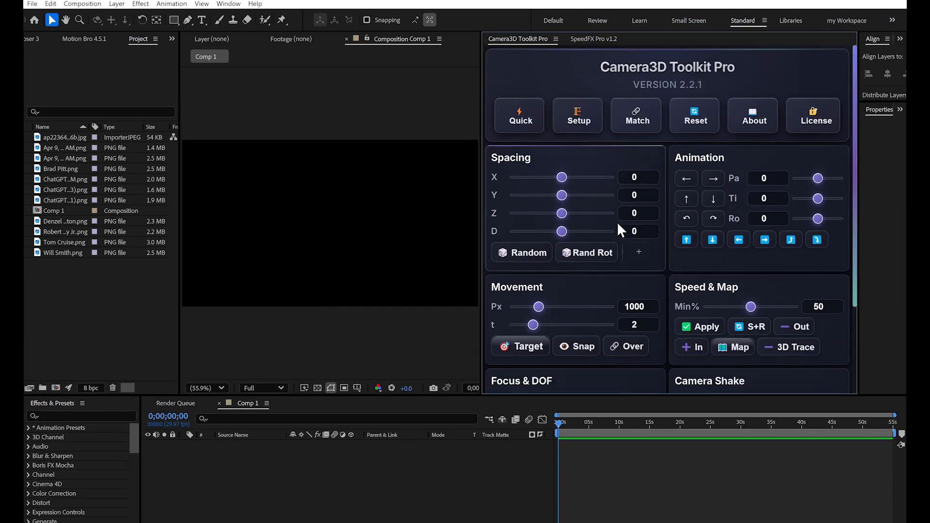
pyautogui.moveTo(715, 86)
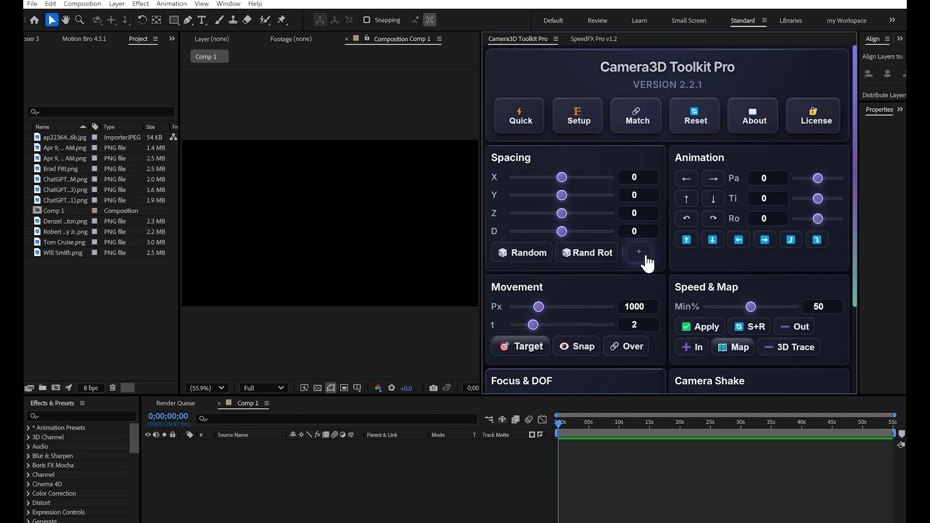
pyautogui.scroll(-3)
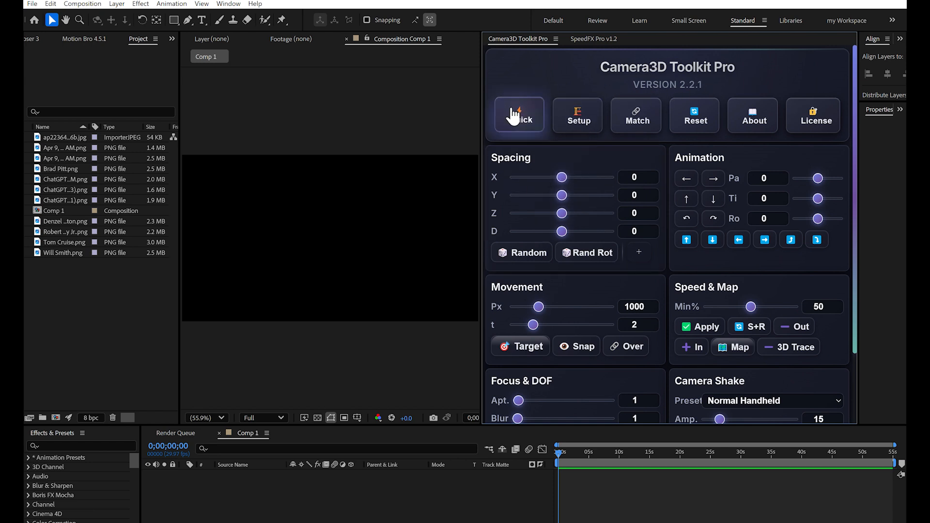
pyautogui.moveTo(537, 93)
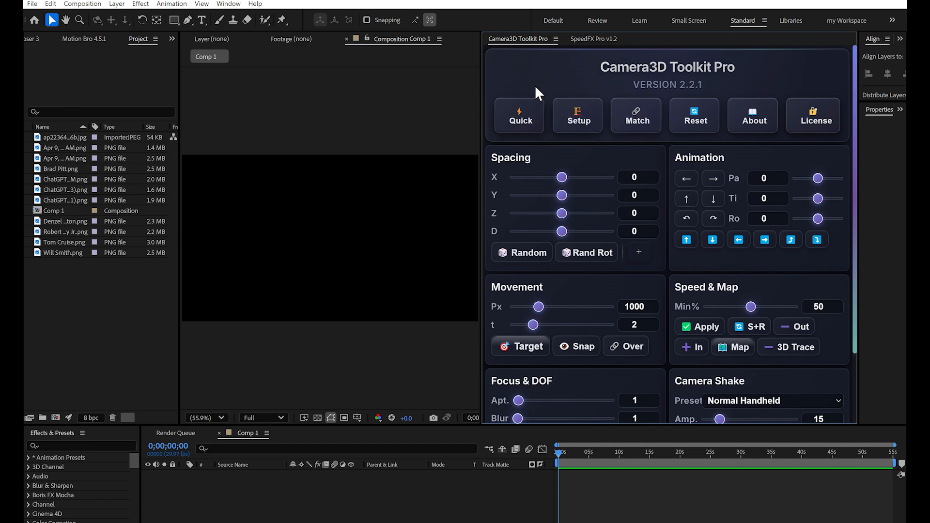
pyautogui.moveTo(751, 115)
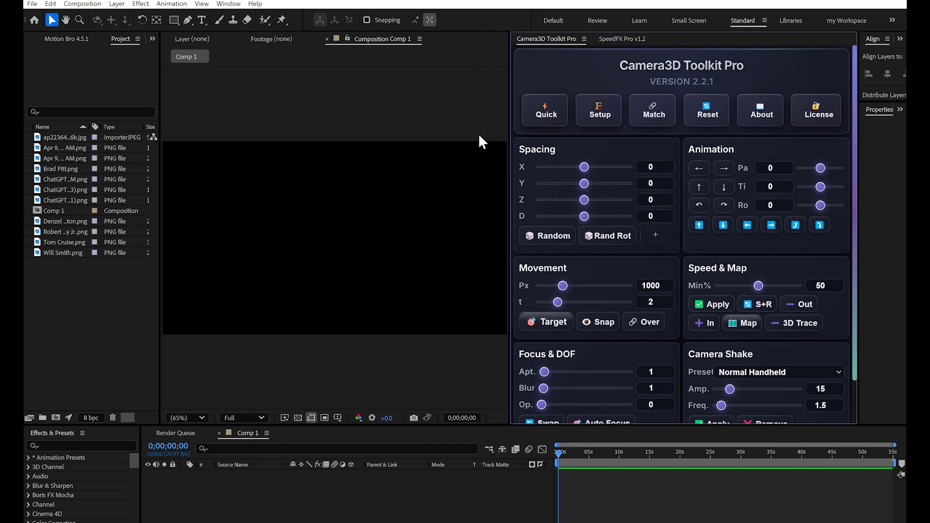
pyautogui.moveTo(694, 140)
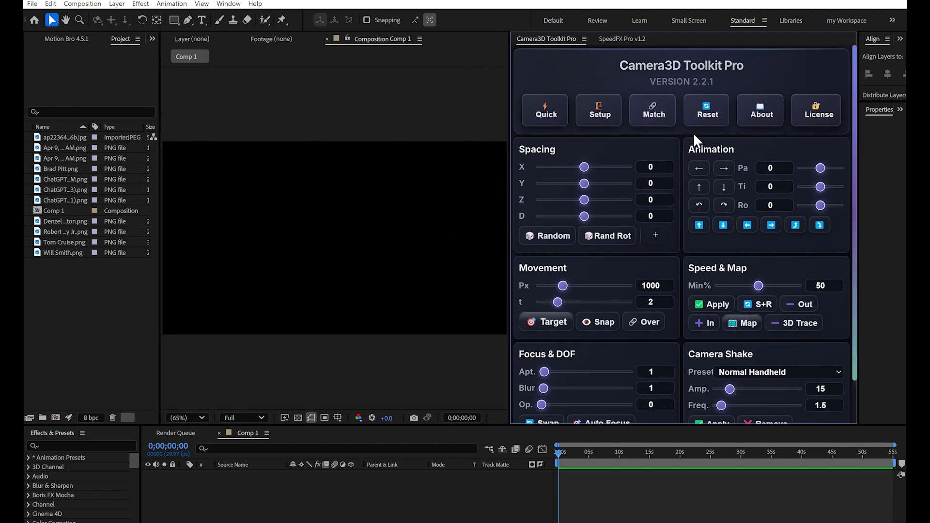
pyautogui.moveTo(570, 79)
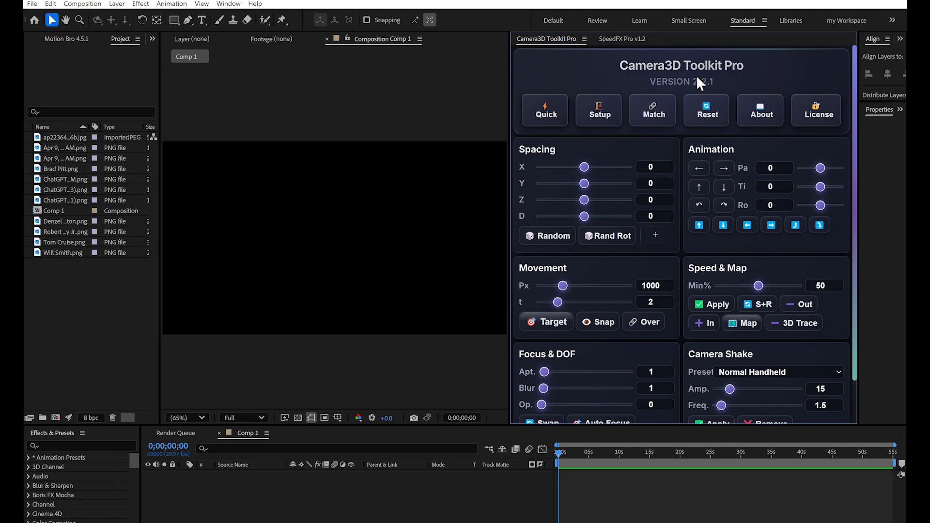
pyautogui.moveTo(629, 289)
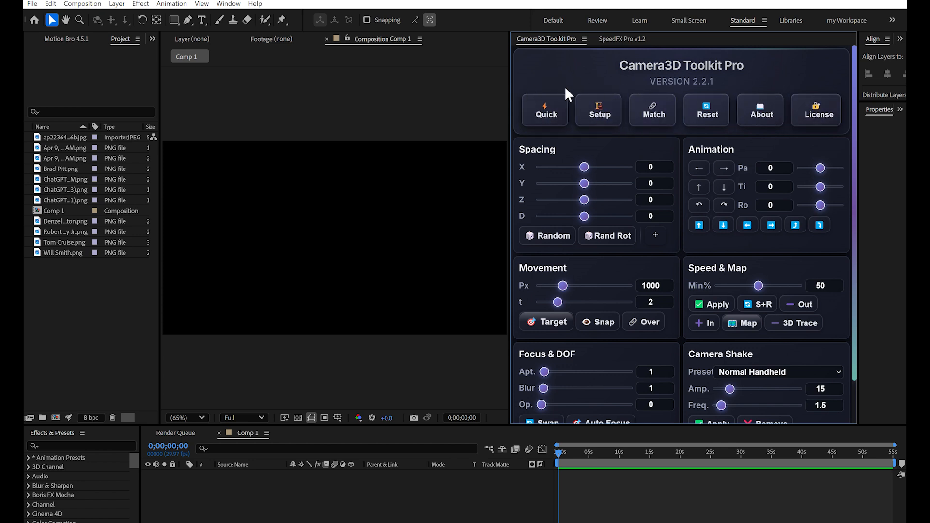
pyautogui.moveTo(652, 109)
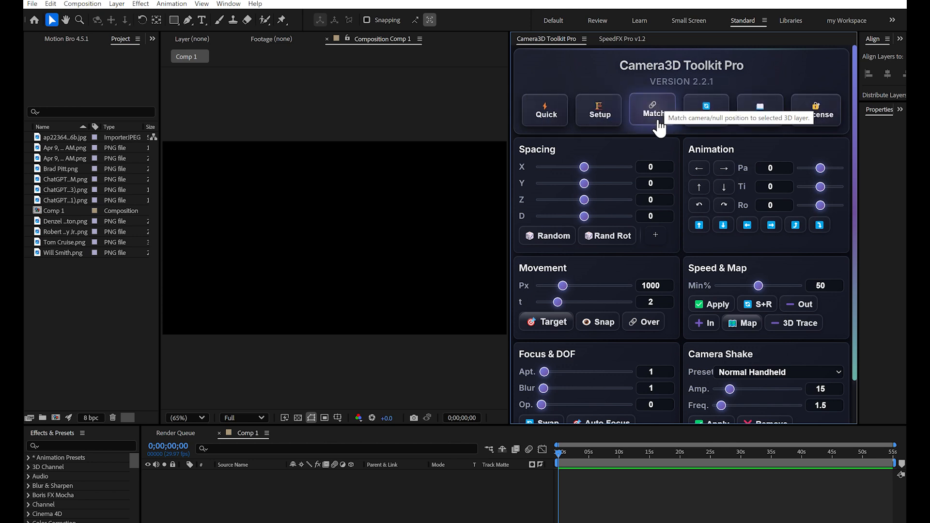
pyautogui.moveTo(165, 274)
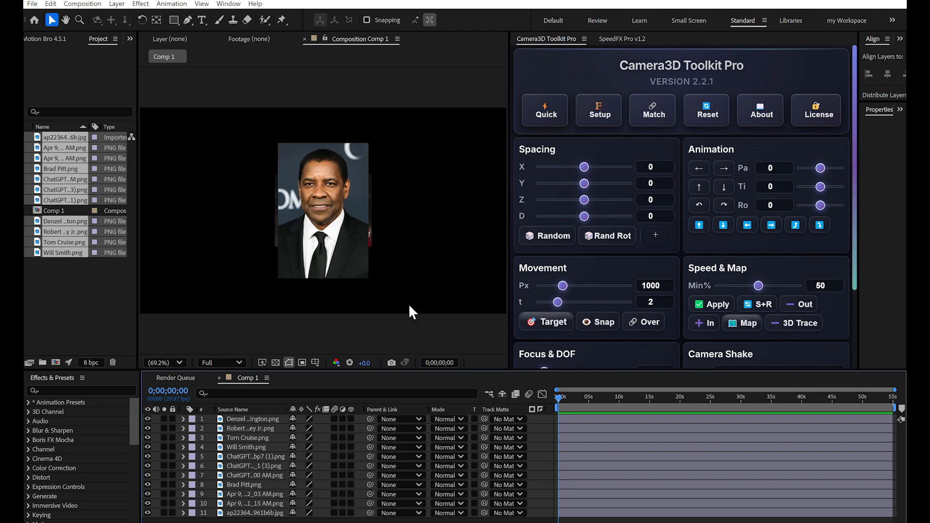
pyautogui.moveTo(314, 134)
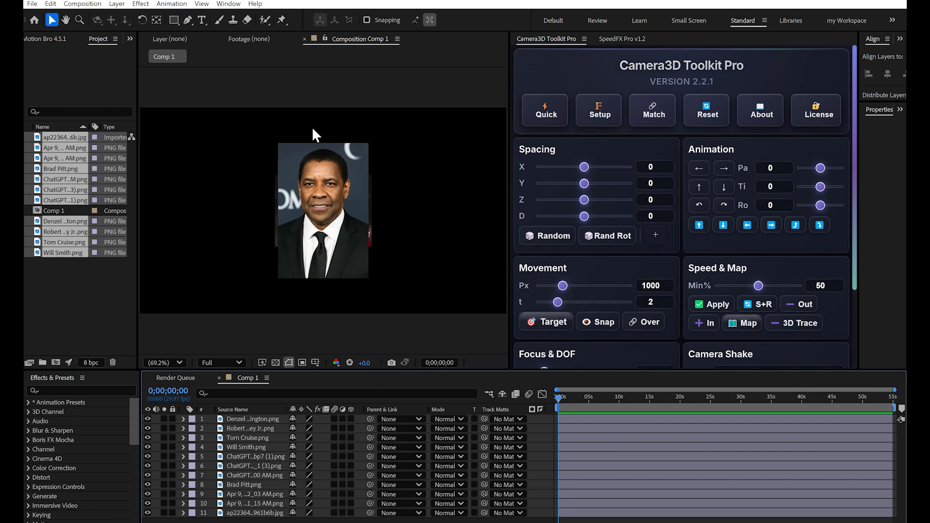
pyautogui.moveTo(524, 191)
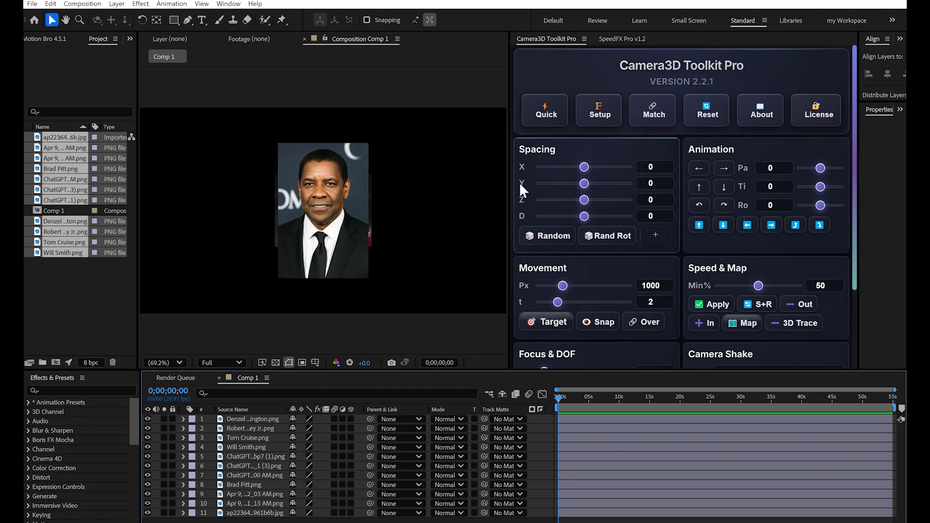
pyautogui.moveTo(463, 291)
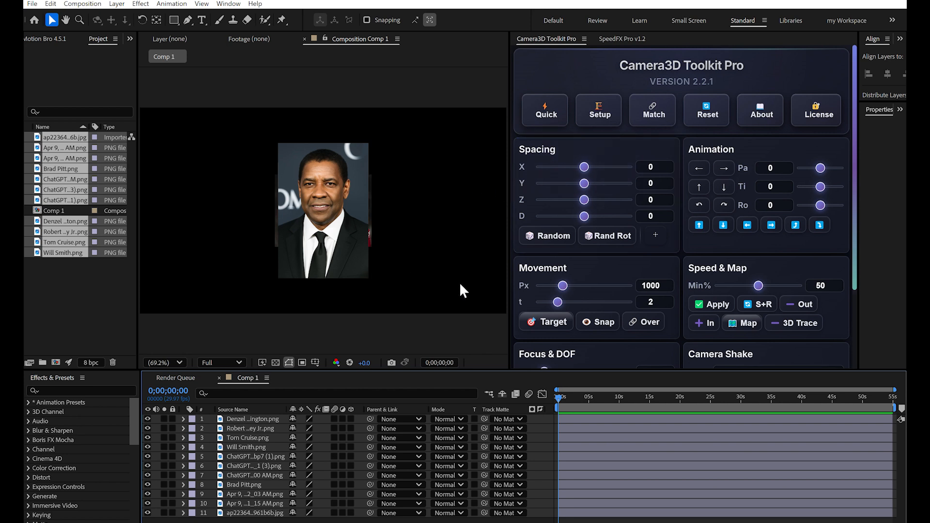
pyautogui.moveTo(463, 287)
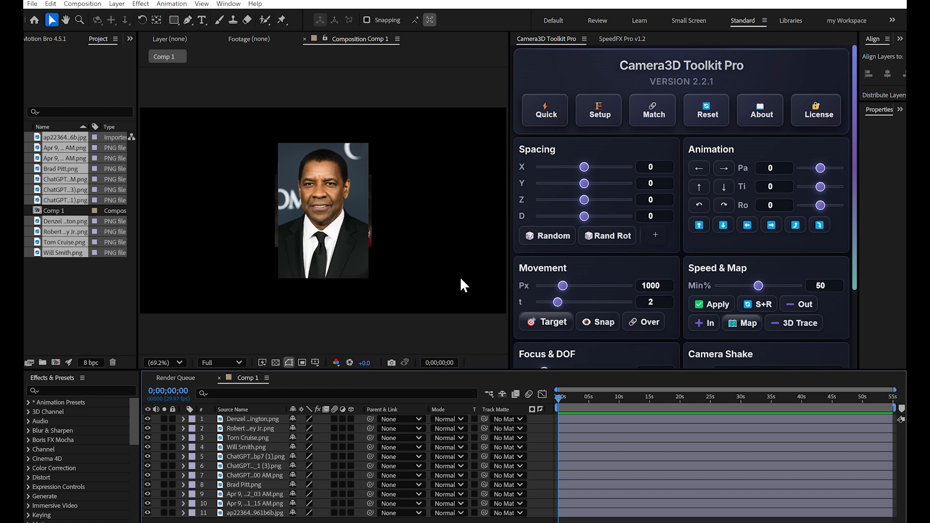
pyautogui.moveTo(474, 213)
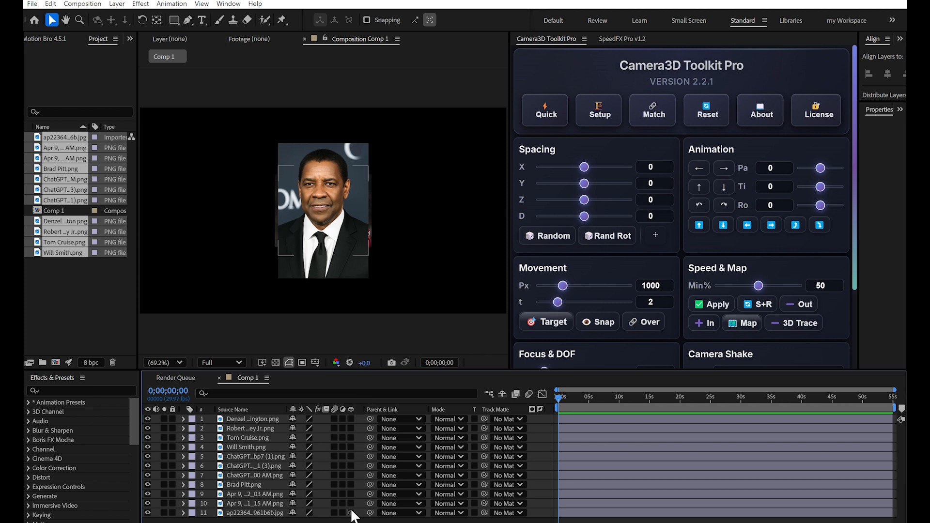
# Step: Bring up the Timeline's composition context menu for adding a new layer
pyautogui.rightClick(352, 513)
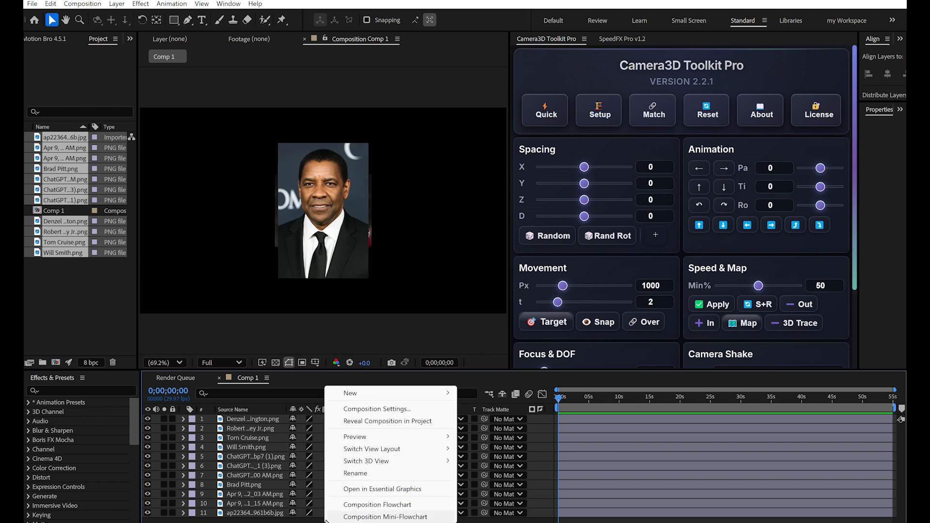
pyautogui.moveTo(349, 392)
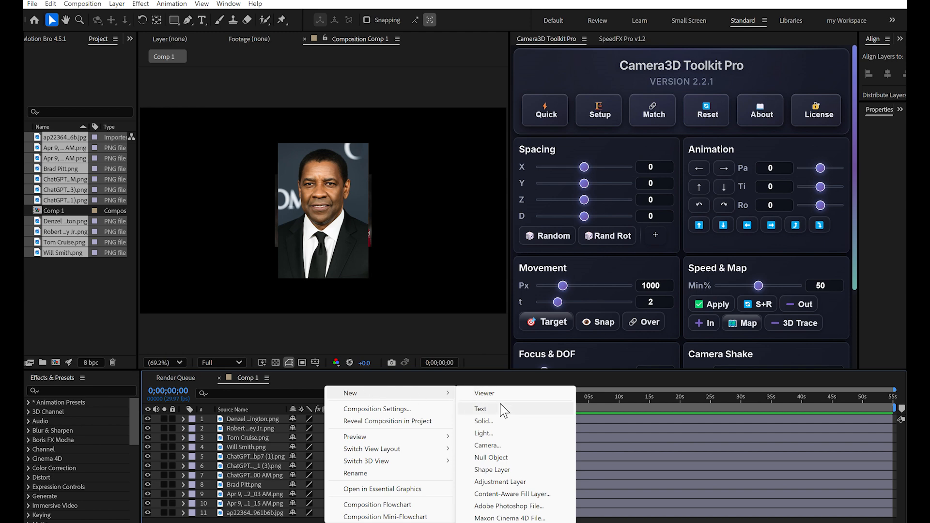
pyautogui.click(487, 445)
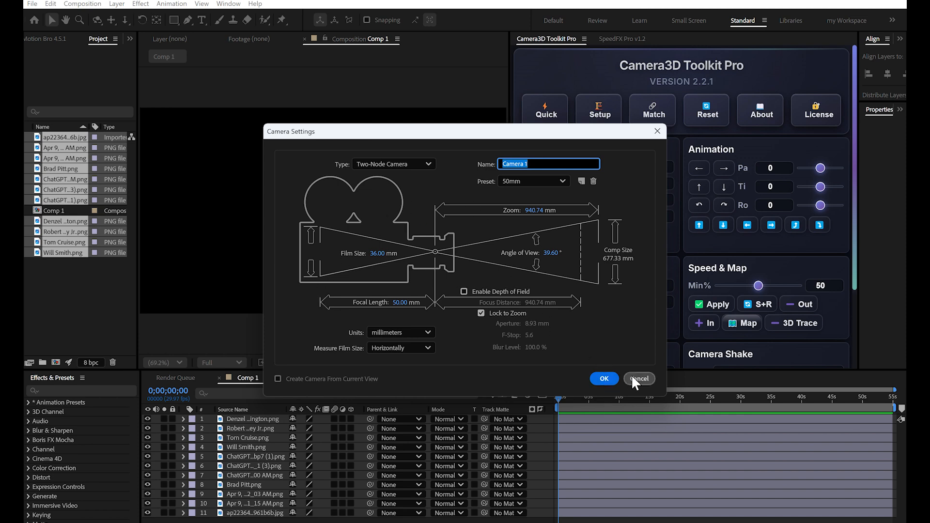
pyautogui.click(639, 379)
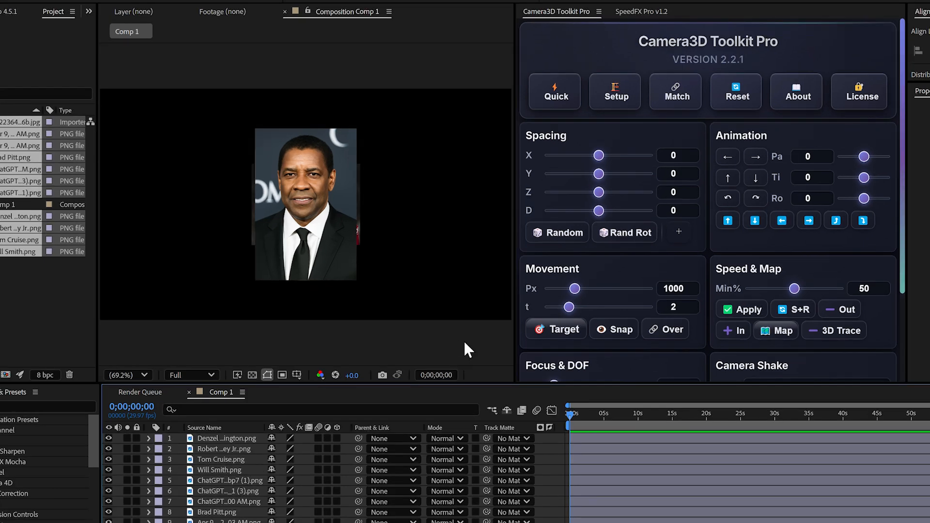
pyautogui.moveTo(365, 360)
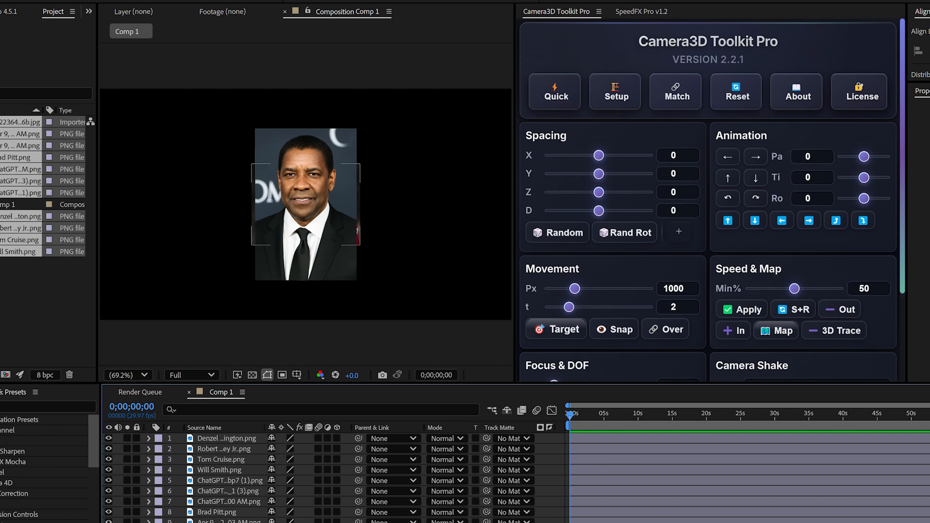
pyautogui.moveTo(554, 93)
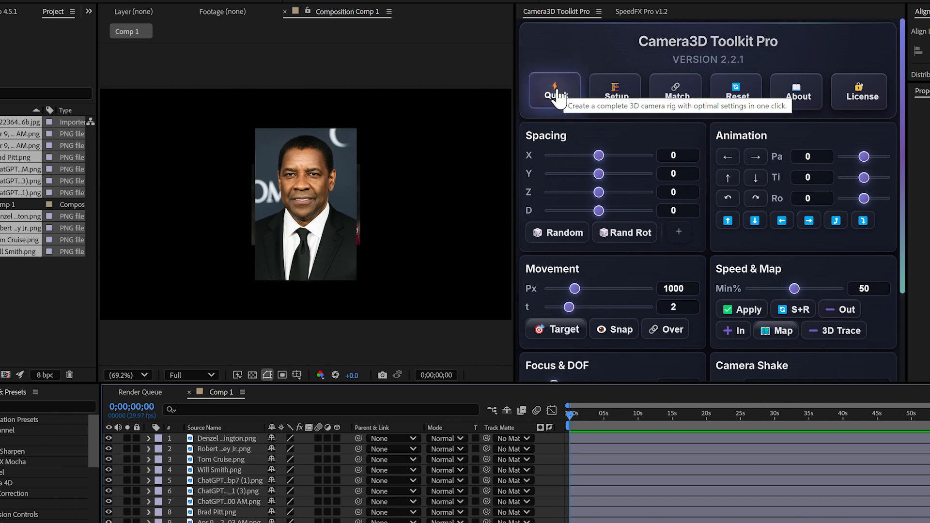
# Step: Create a Quick camera rig, adding Camera 1 linked to Null 1 for the portraits
pyautogui.click(554, 92)
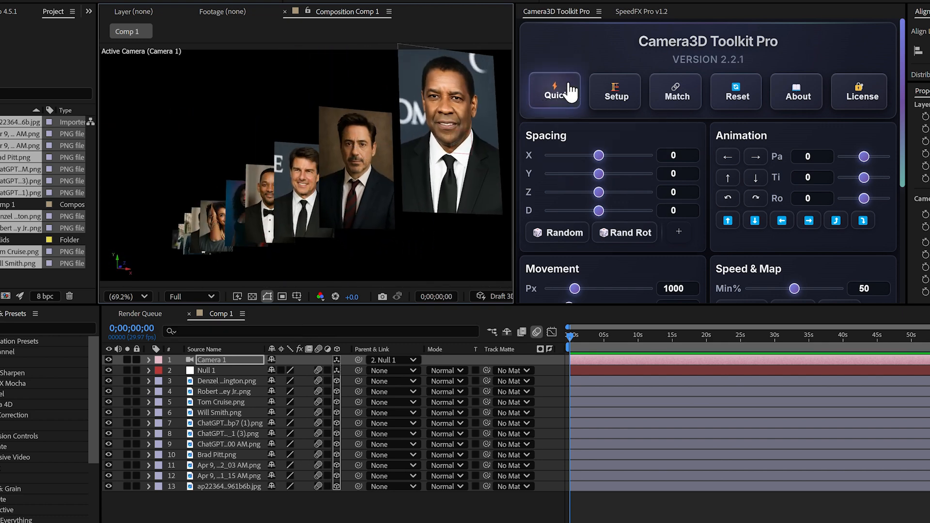
pyautogui.moveTo(643, 204)
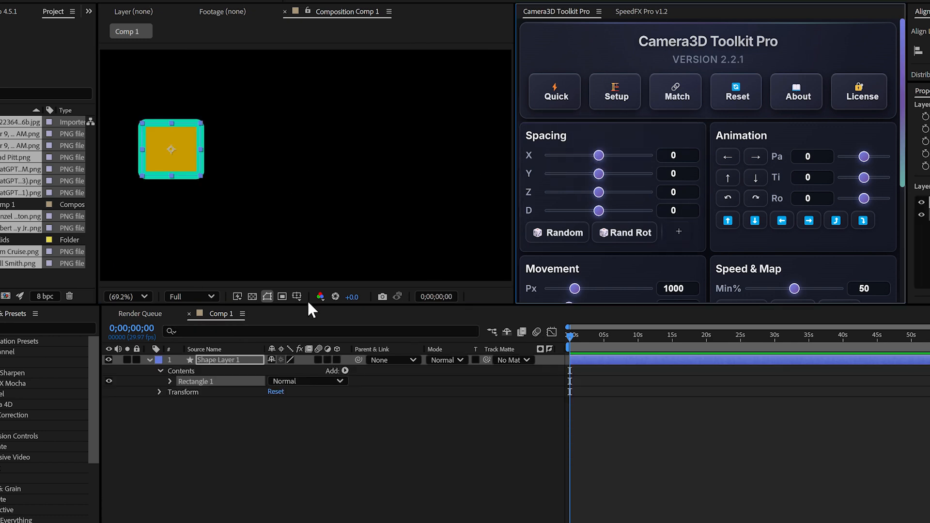
# Step: Increase Spacing X to 264 so the nine yellow squares spread widely apart
pyautogui.click(160, 359)
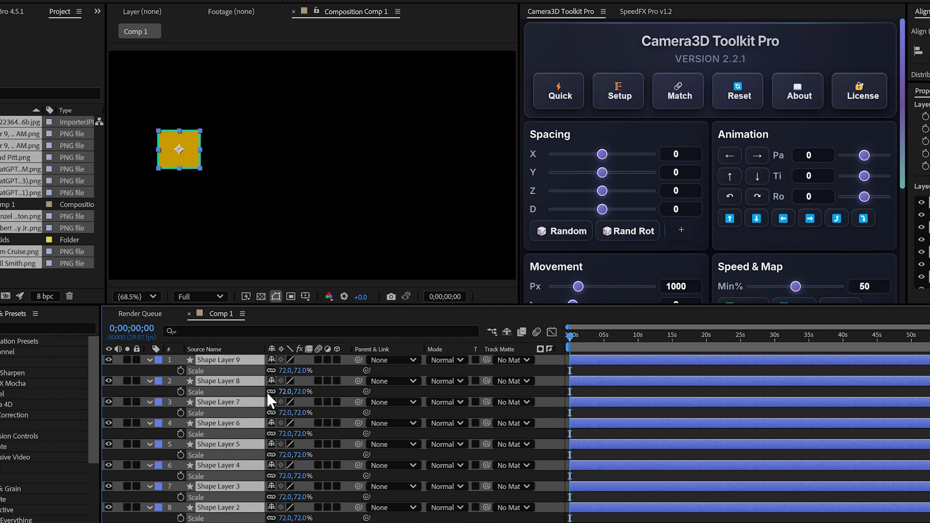
pyautogui.moveTo(602, 154); pyautogui.dragTo(608, 154)
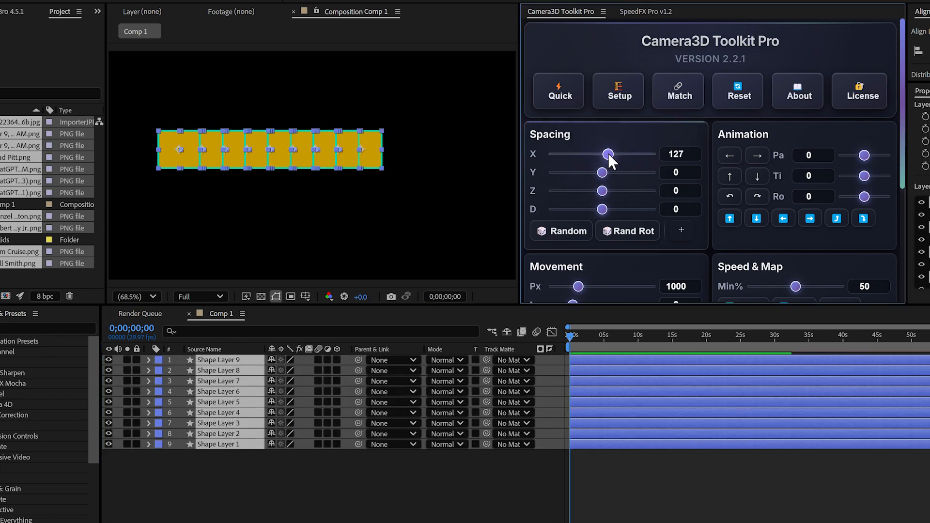
pyautogui.moveTo(609, 154); pyautogui.dragTo(614, 154)
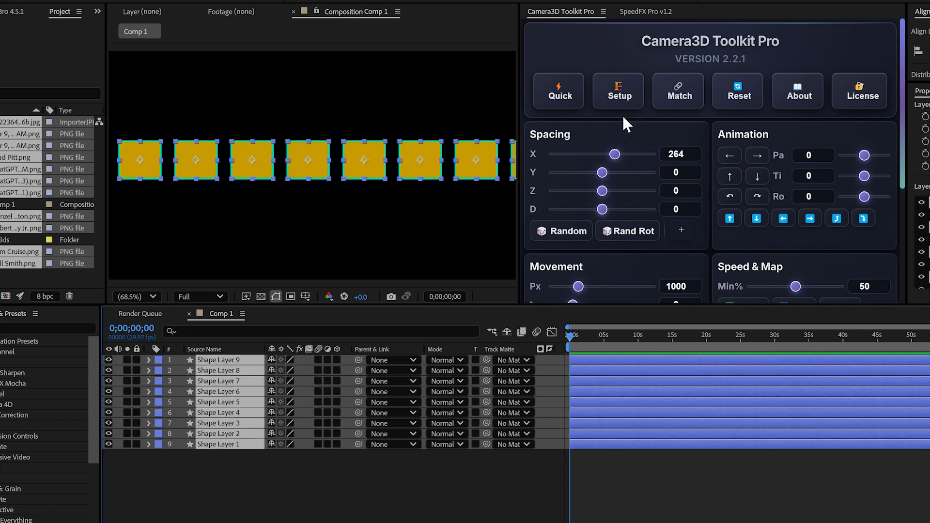
pyautogui.moveTo(385, 164)
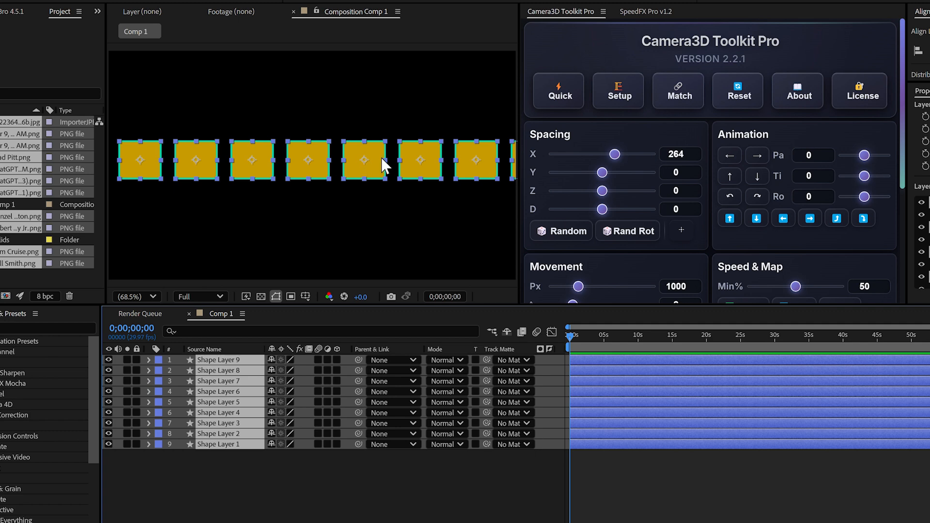
# Step: Build a Quick camera rig for the squares, select Null 2 and run 3D Trace on it
pyautogui.click(558, 91)
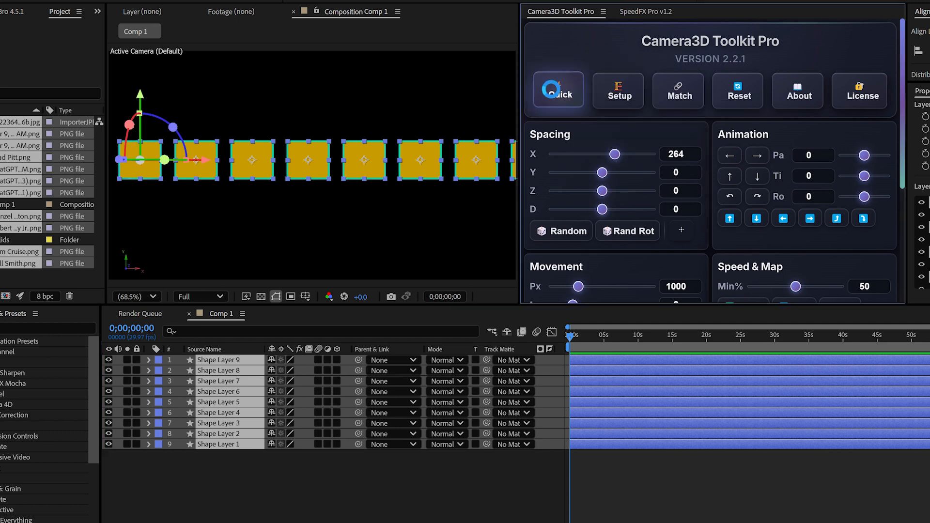
pyautogui.click(557, 91)
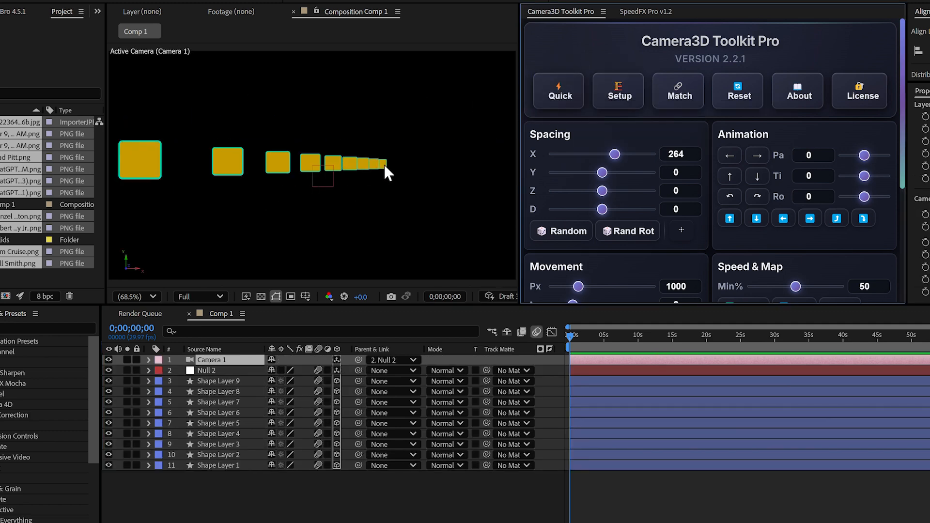
pyautogui.moveTo(304, 490)
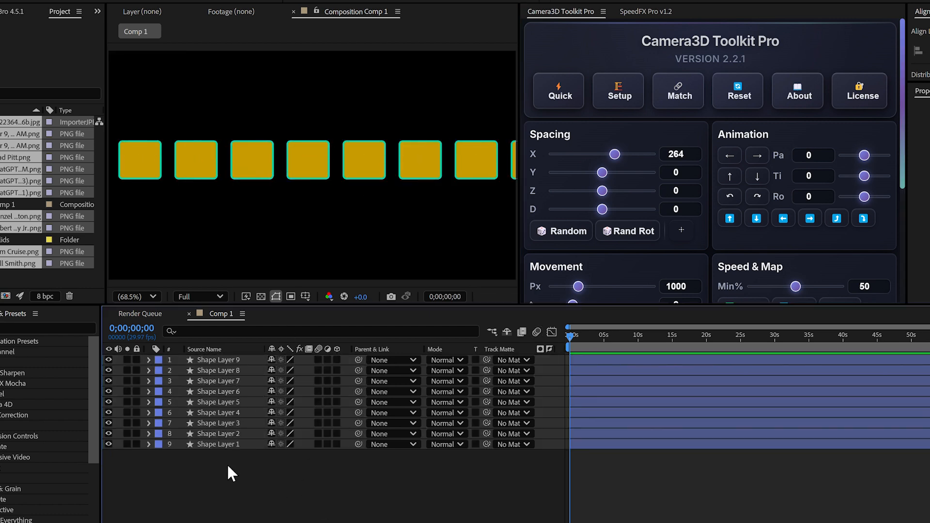
pyautogui.click(617, 91)
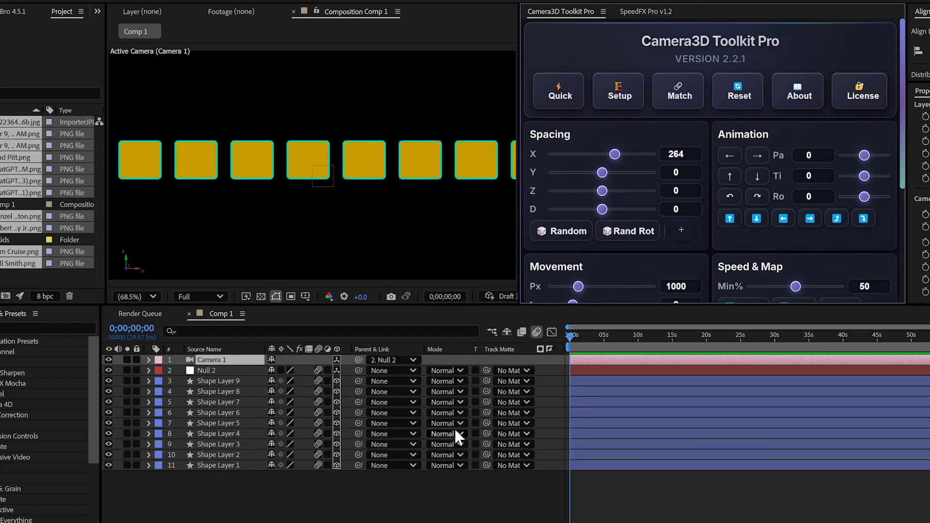
pyautogui.click(677, 91)
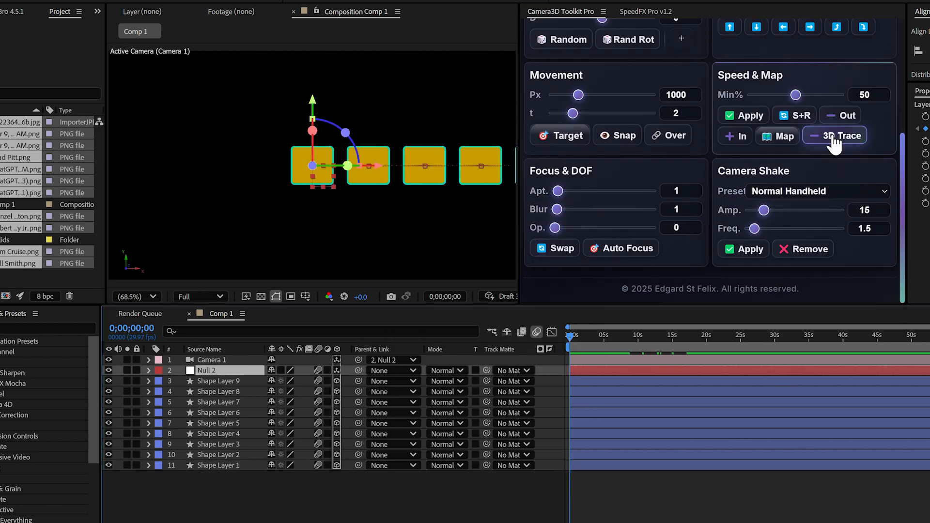
pyautogui.click(834, 135)
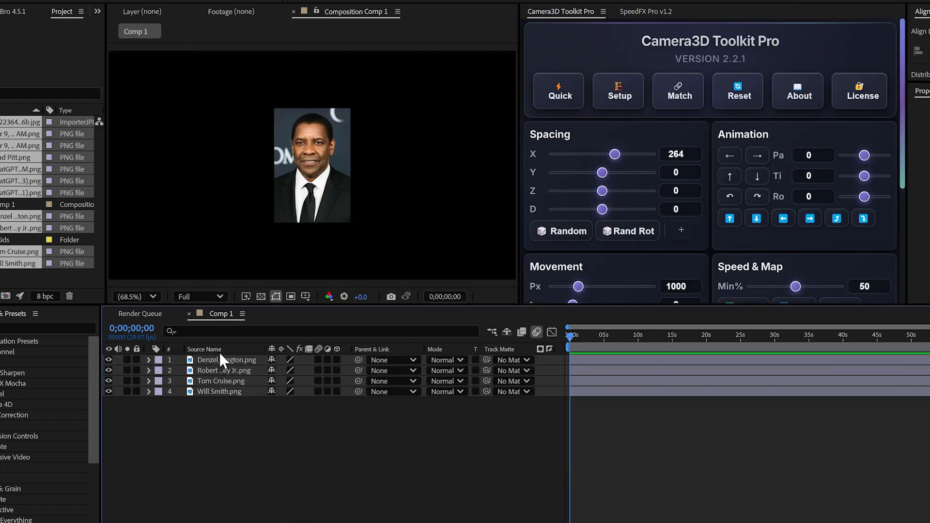
# Step: Rig the four selected portrait layers into 3D depth with a Quick camera rig
pyautogui.moveTo(614, 154); pyautogui.dragTo(627, 154)
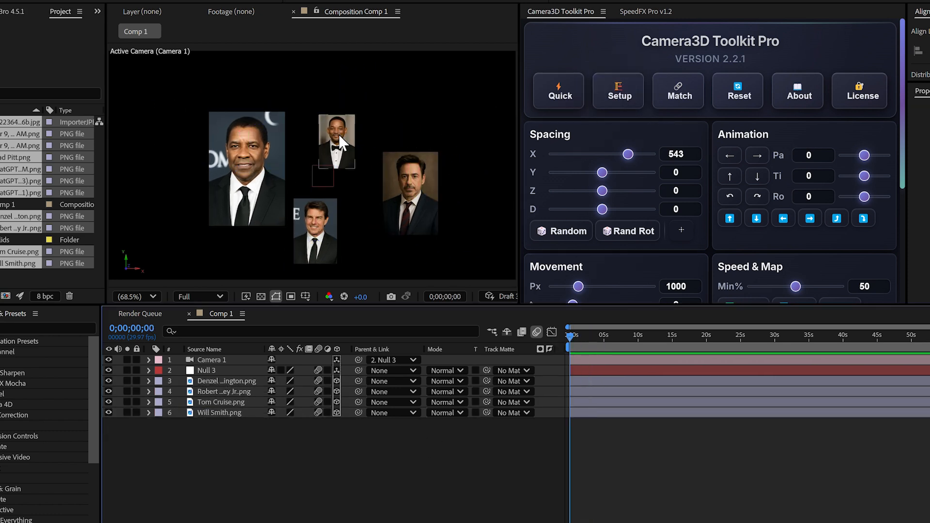
pyautogui.click(220, 413)
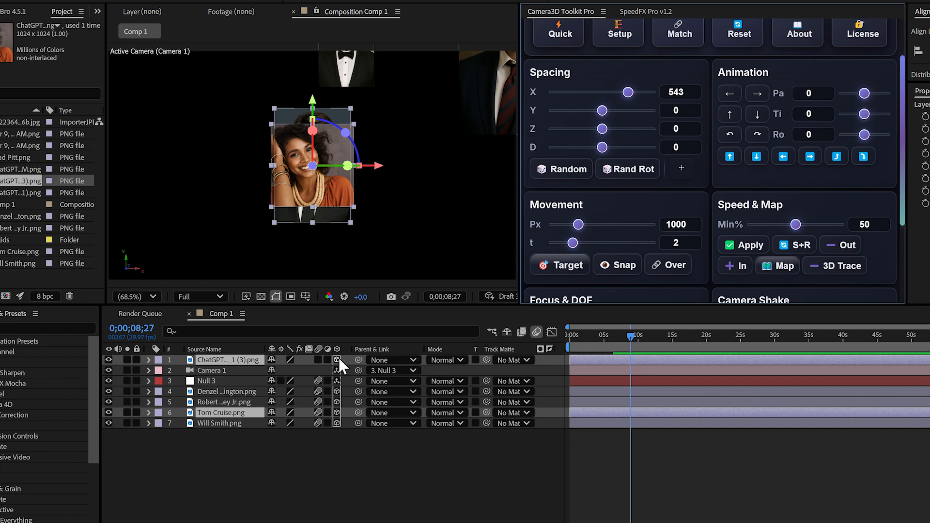
# Step: Target the camera onto the added ChatGPT woman's portrait, keyframing Null 3
pyautogui.click(559, 264)
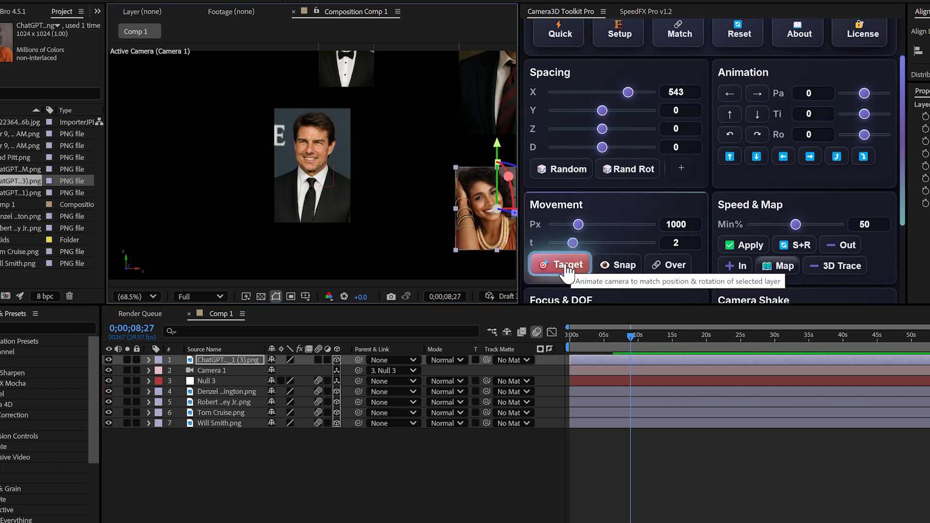
pyautogui.click(559, 265)
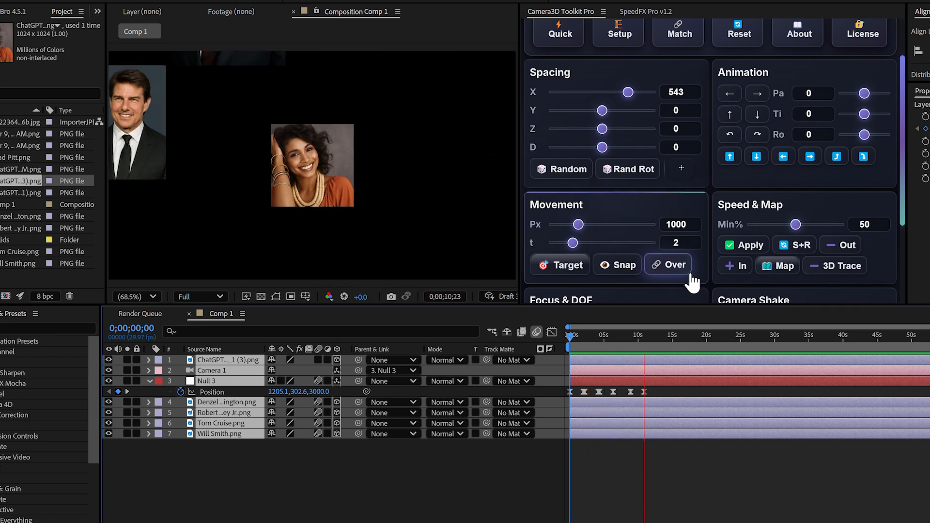
# Step: Run a complete Reset, confirming removal of the camera, null and keyframes
pyautogui.click(667, 265)
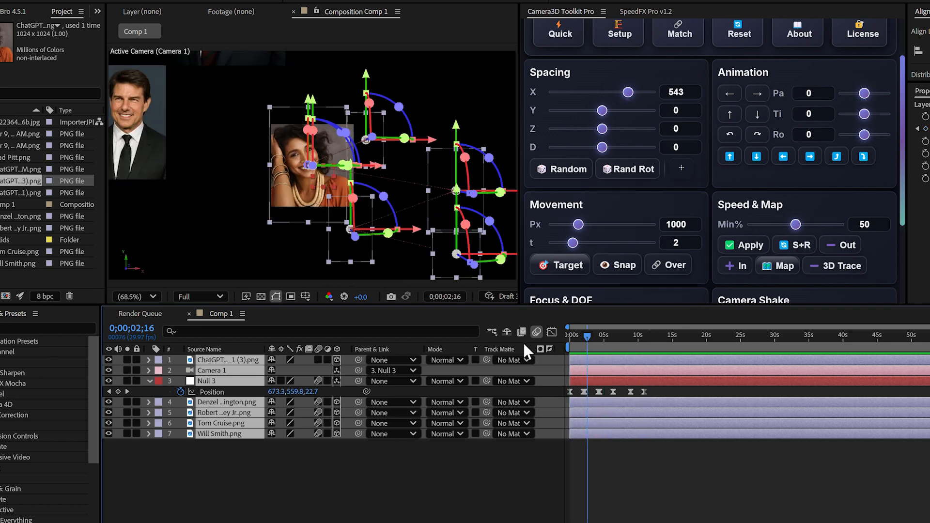
pyautogui.click(737, 91)
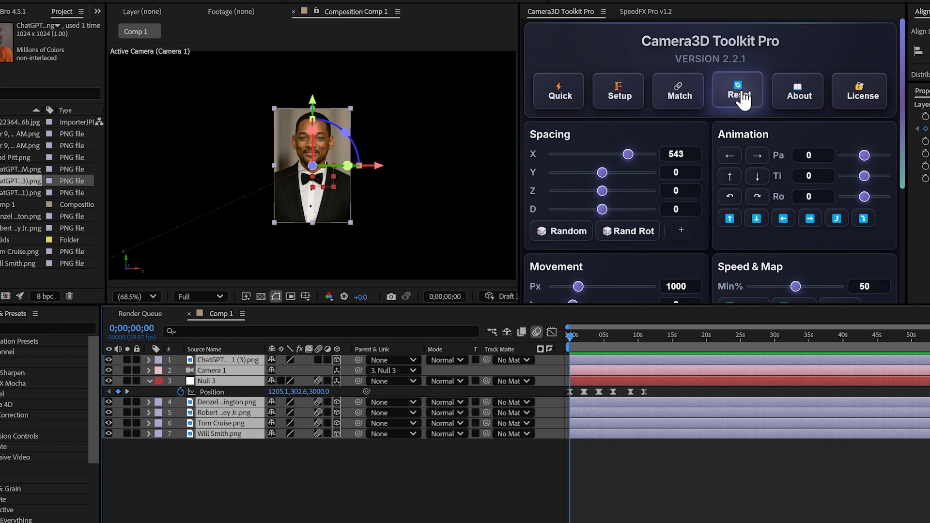
pyautogui.moveTo(718, 104)
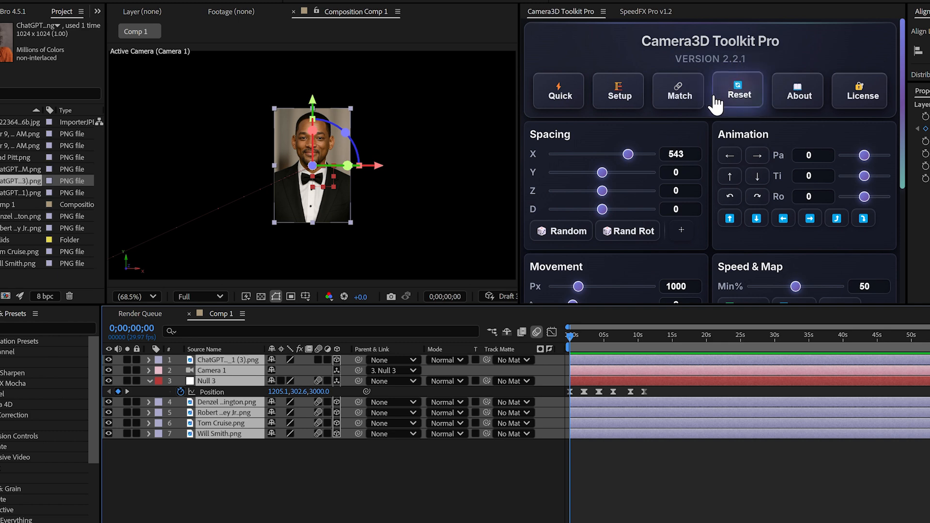
pyautogui.moveTo(737, 95)
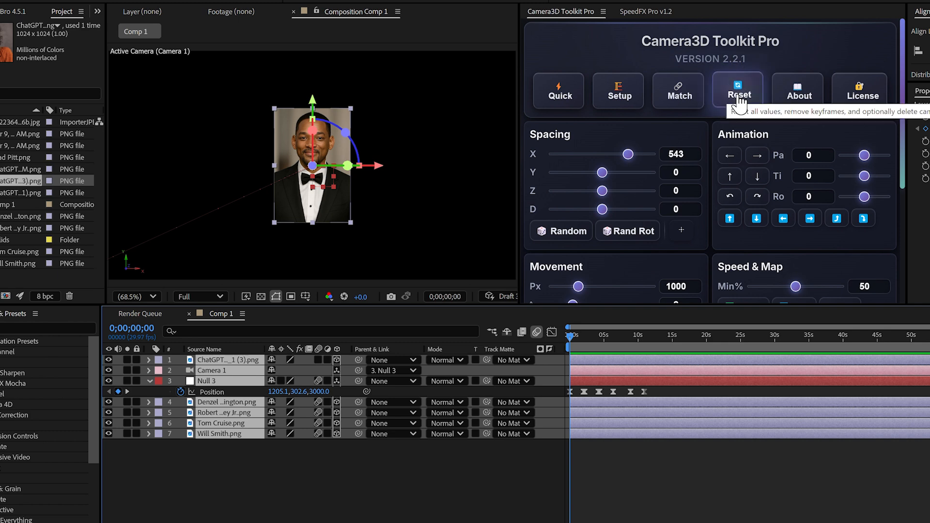
pyautogui.click(738, 91)
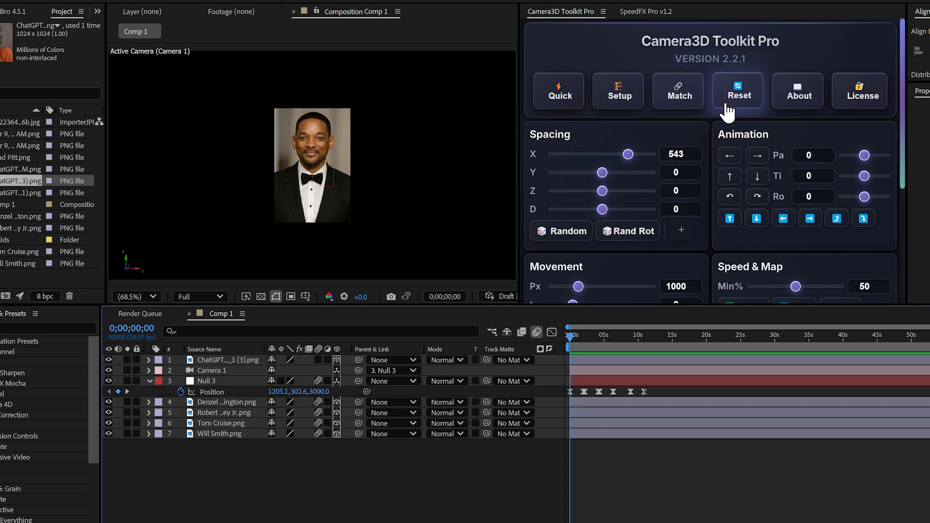
pyautogui.click(738, 91)
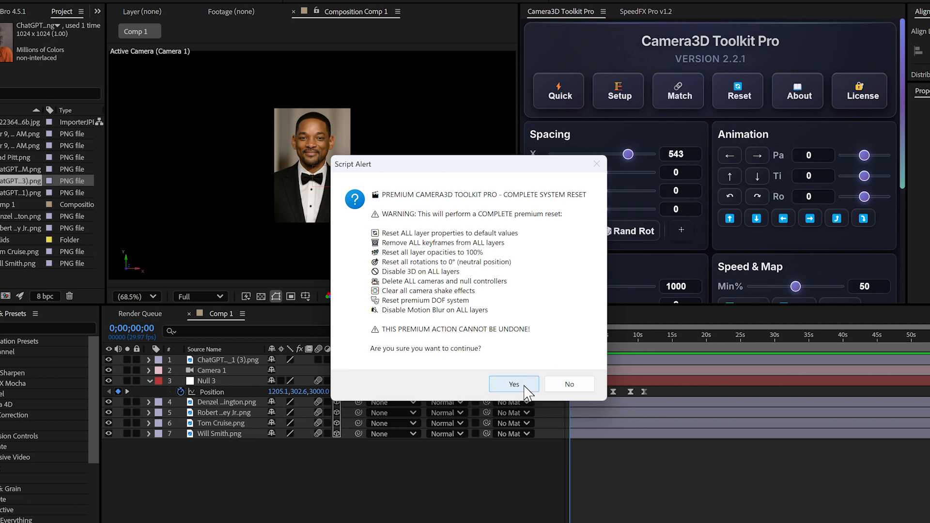
pyautogui.click(512, 385)
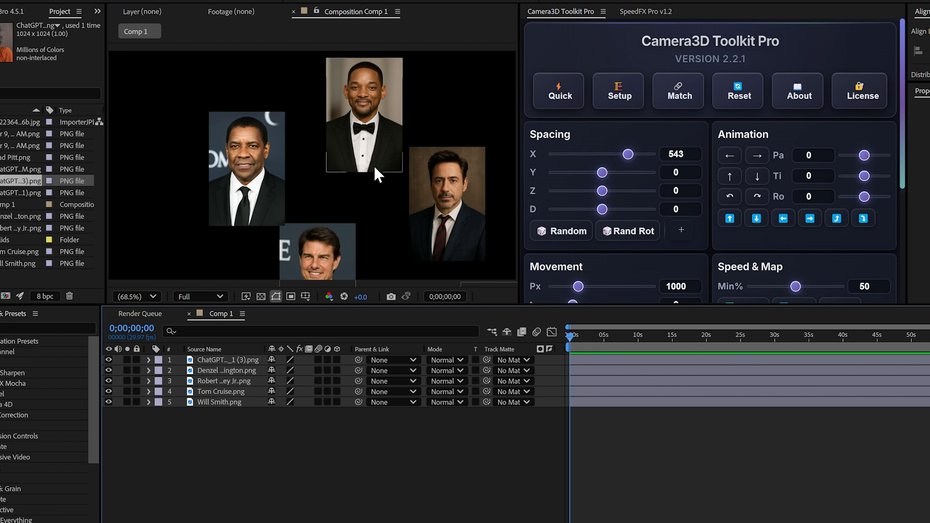
# Step: Open About and go to the Watch tutorials channel
pyautogui.click(136, 296)
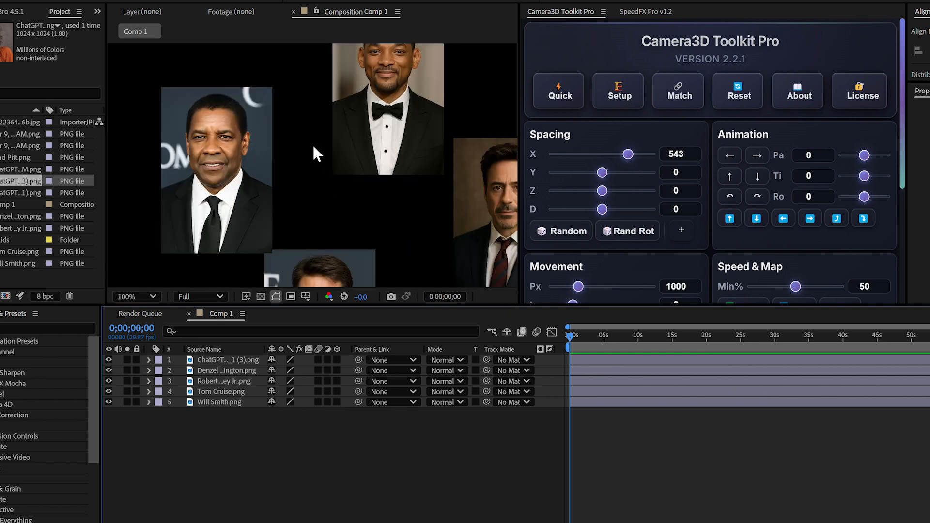
pyautogui.click(558, 91)
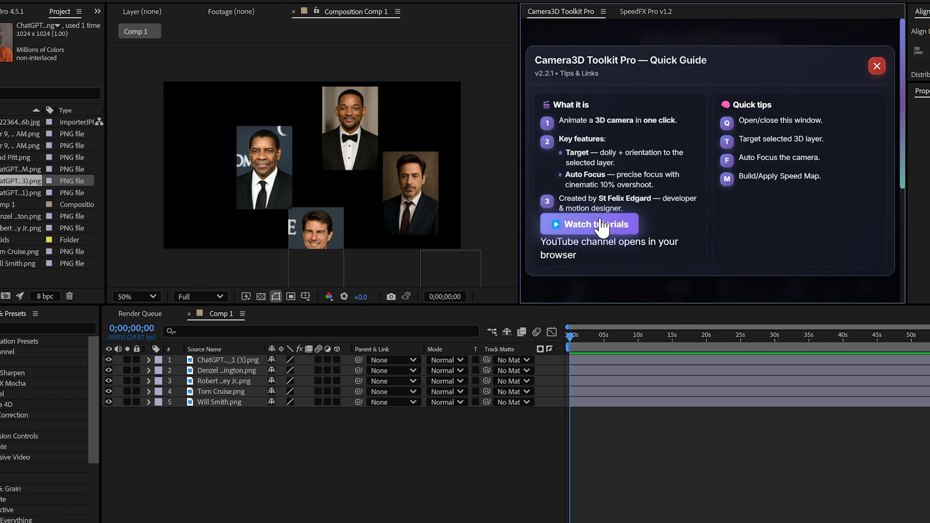
pyautogui.moveTo(630, 211)
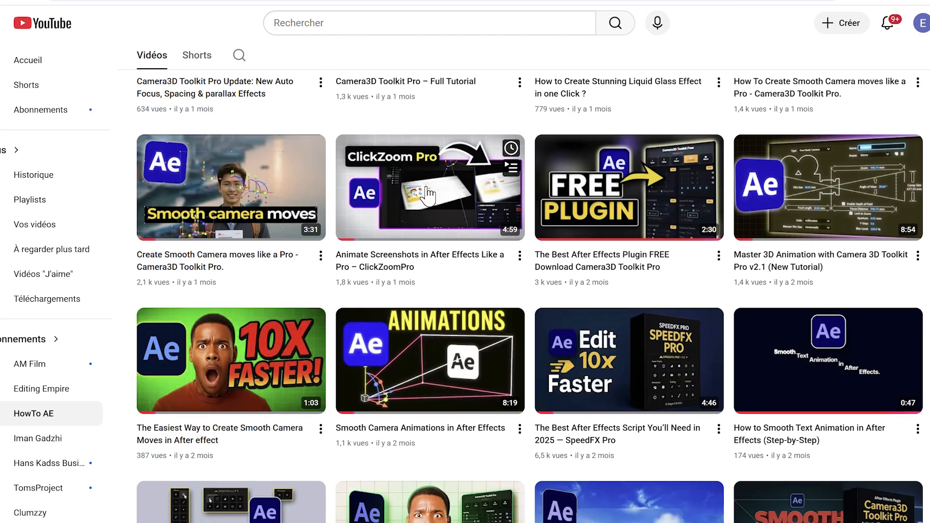
# Step: Browse the HowTo AE tutorial channel page on YouTube
pyautogui.click(34, 413)
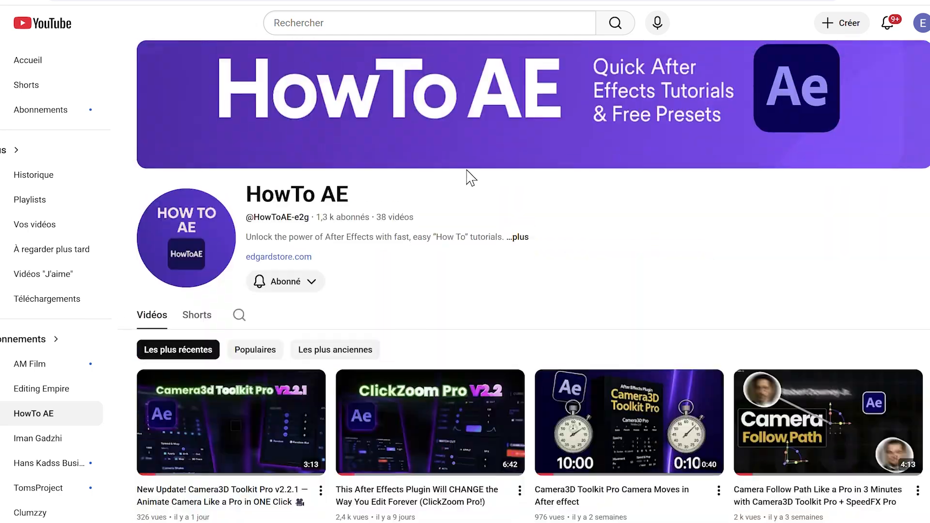
pyautogui.moveTo(485, 252)
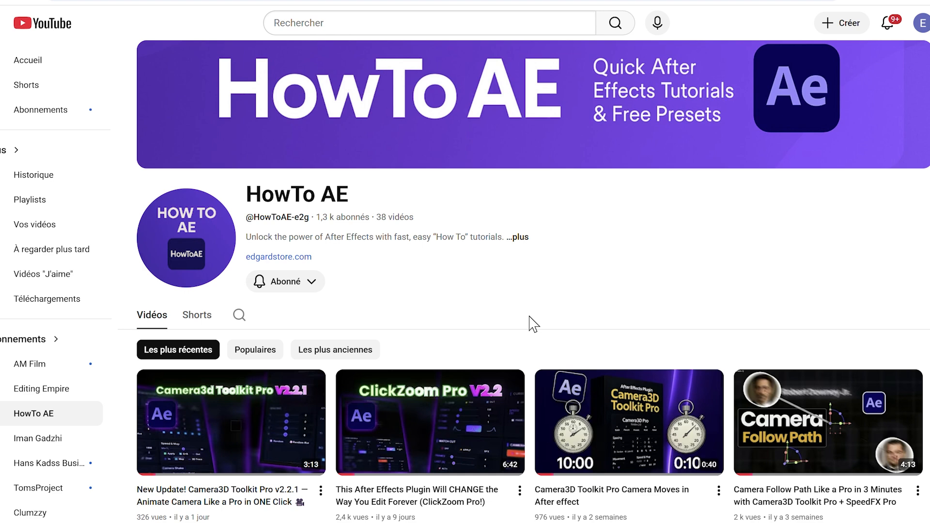
pyautogui.moveTo(676, 310)
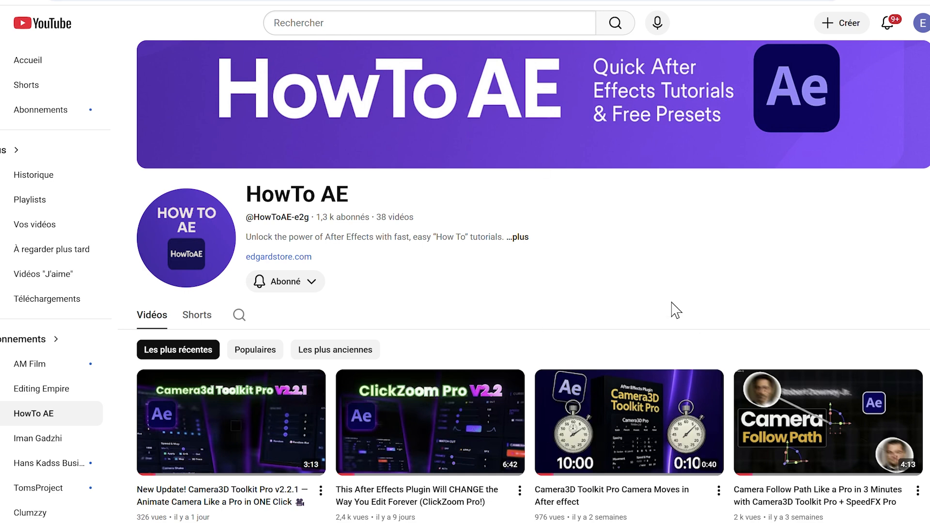
pyautogui.scroll(-3)
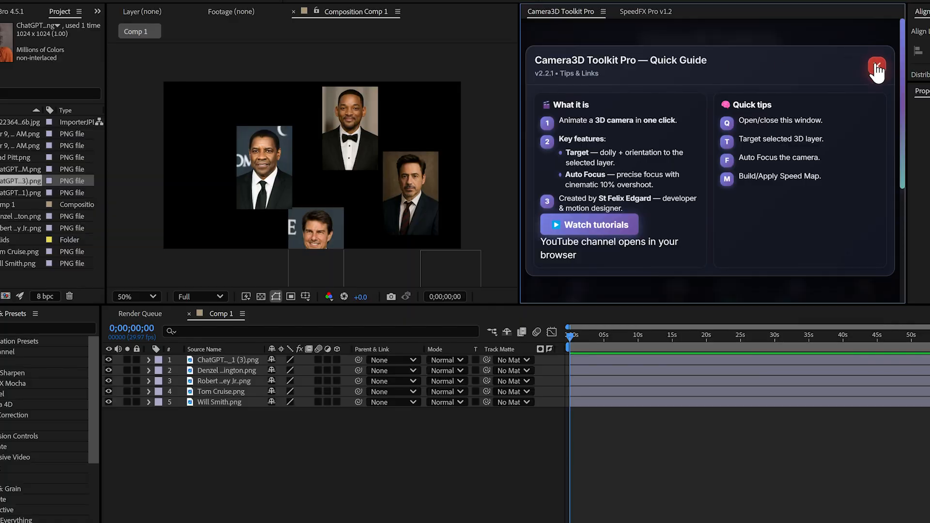
# Step: Close the Quick Guide window, restoring the Camera3D Toolkit Pro control panel
pyautogui.click(877, 68)
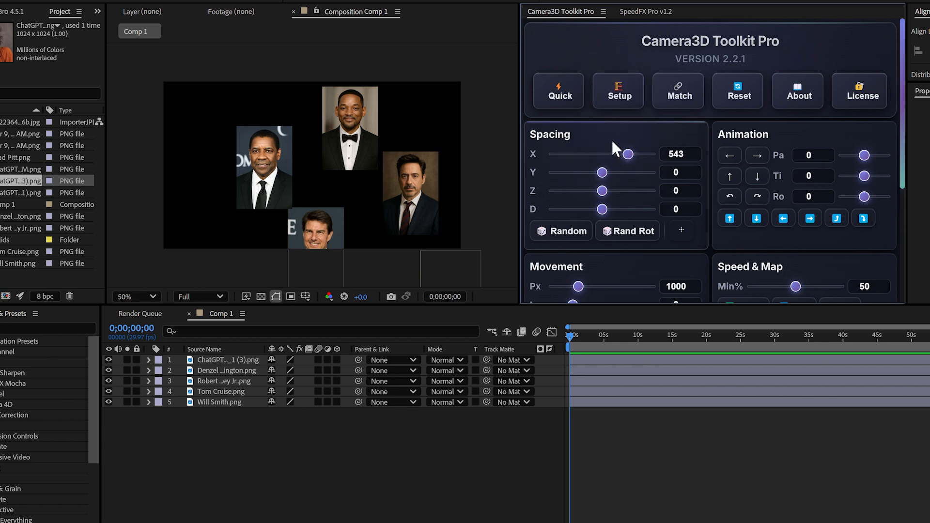
pyautogui.scroll(-3)
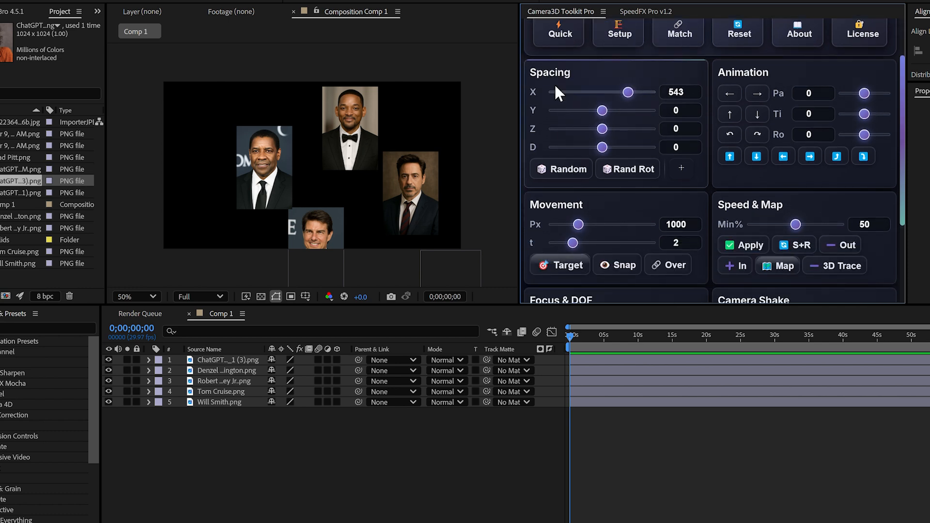
pyautogui.moveTo(587, 142)
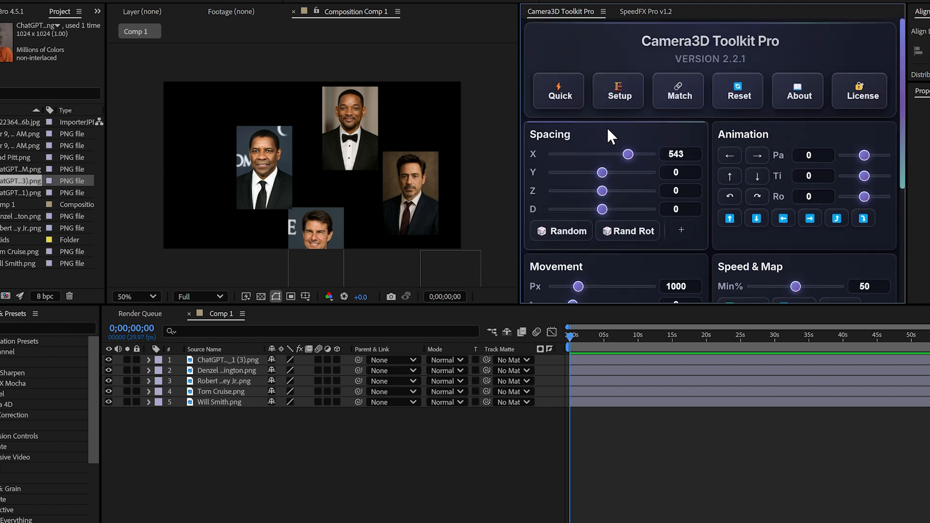
pyautogui.moveTo(517, 136)
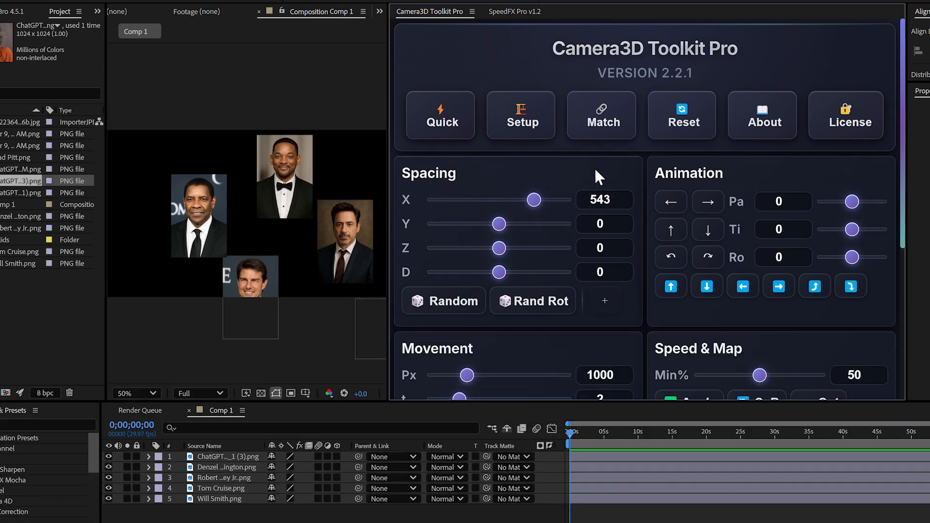
pyautogui.scroll(-3)
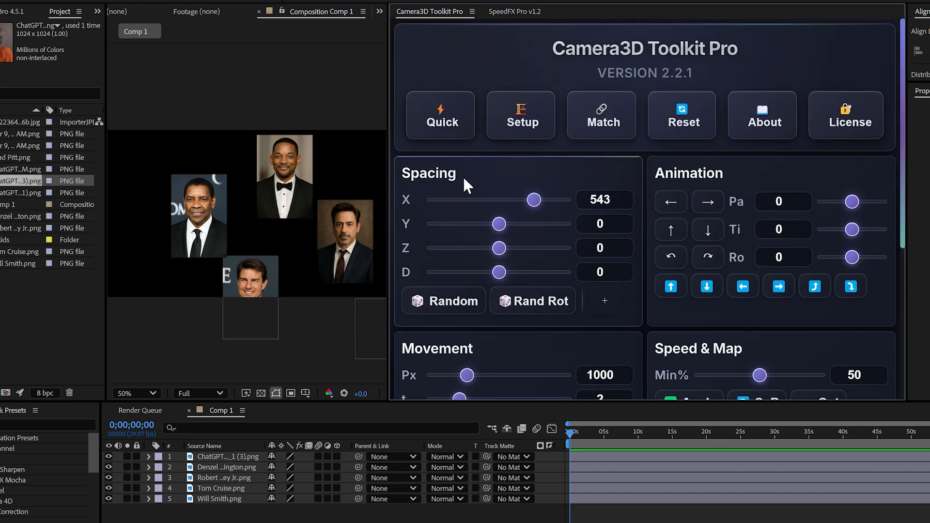
pyautogui.moveTo(492, 213)
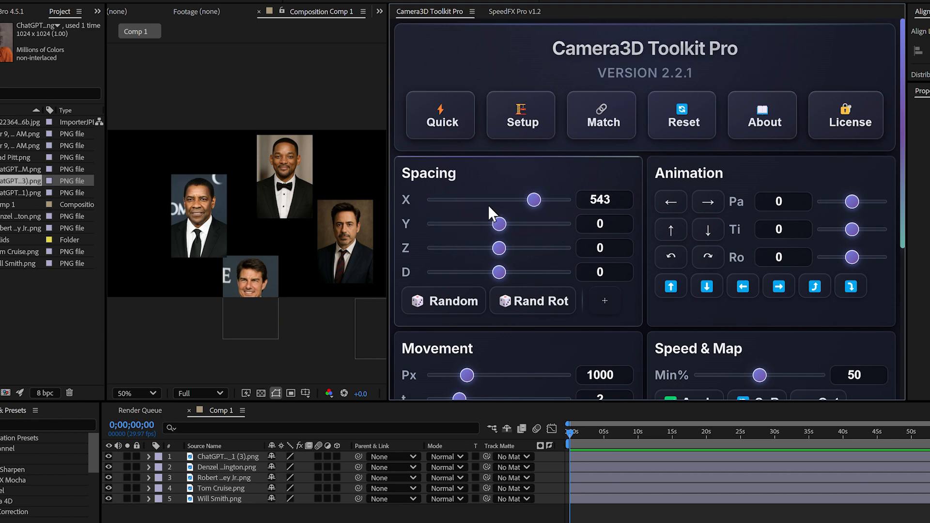
pyautogui.moveTo(438, 182)
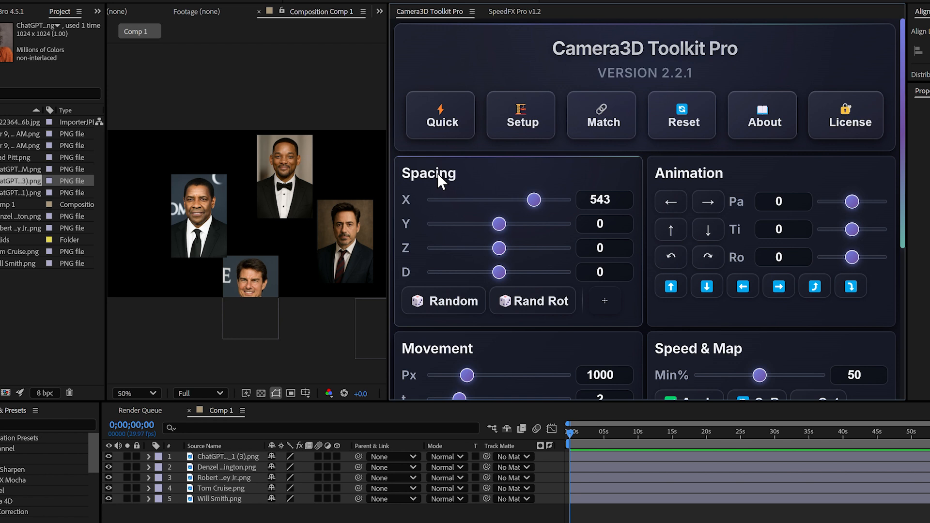
pyautogui.moveTo(446, 175)
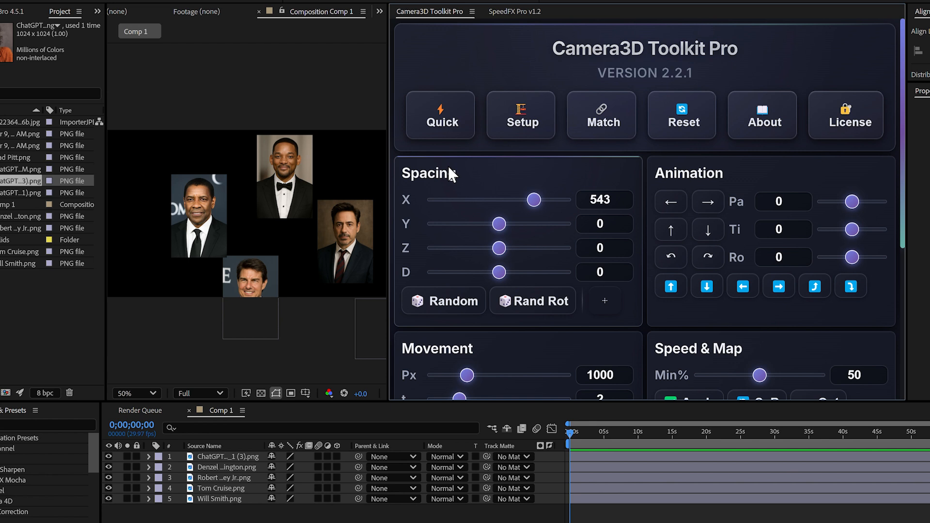
pyautogui.moveTo(550, 181)
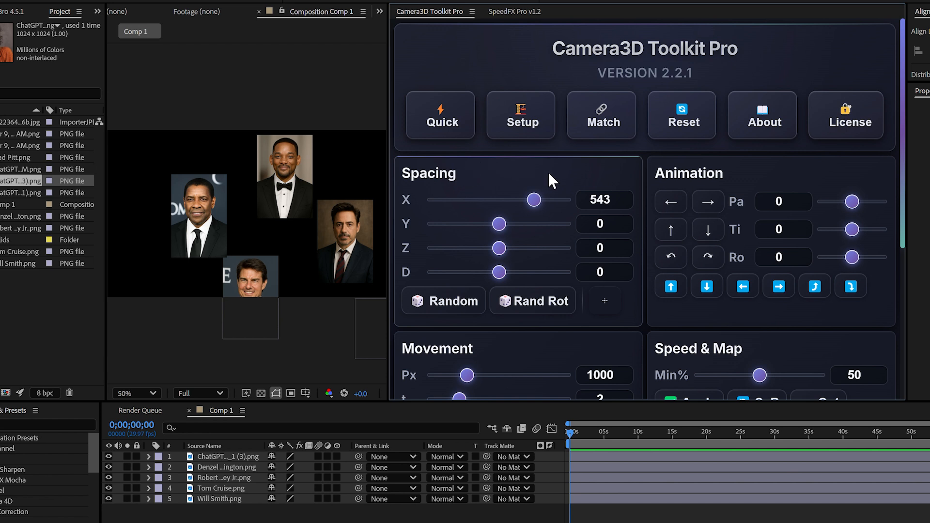
pyautogui.moveTo(486, 186)
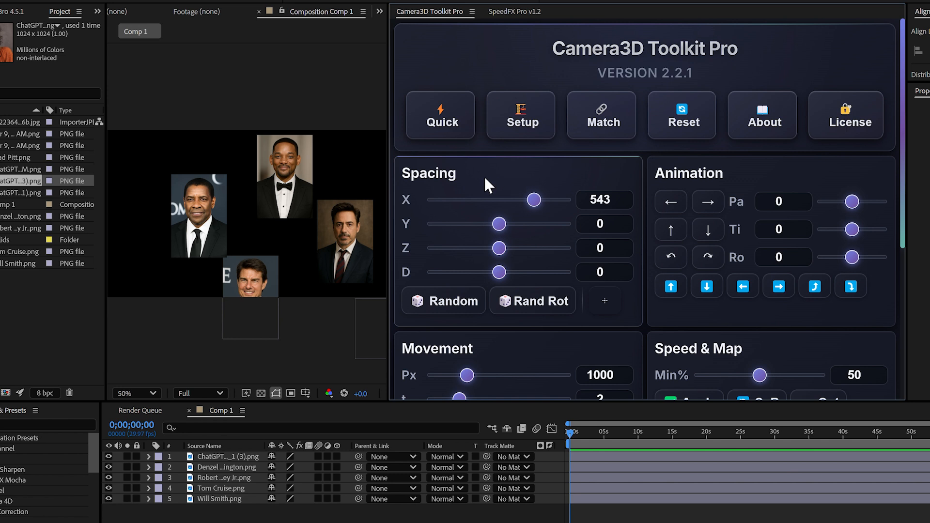
pyautogui.moveTo(483, 31)
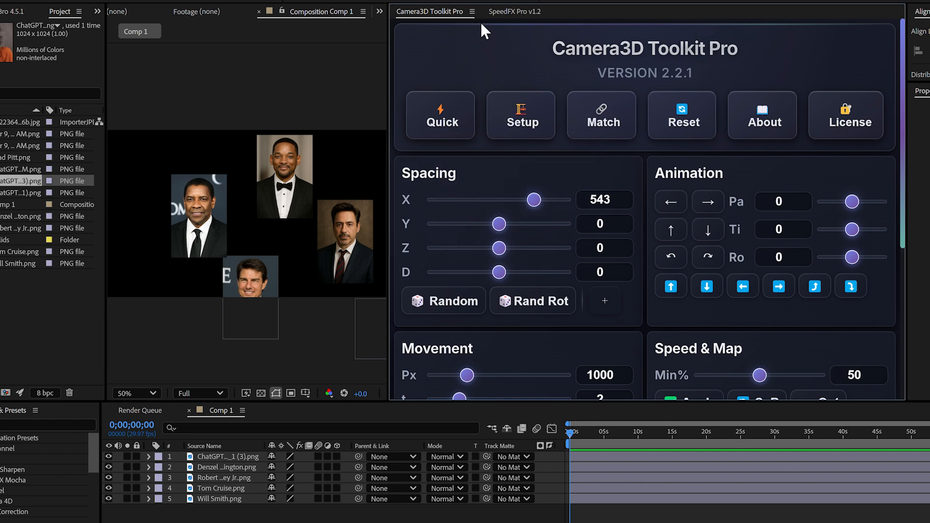